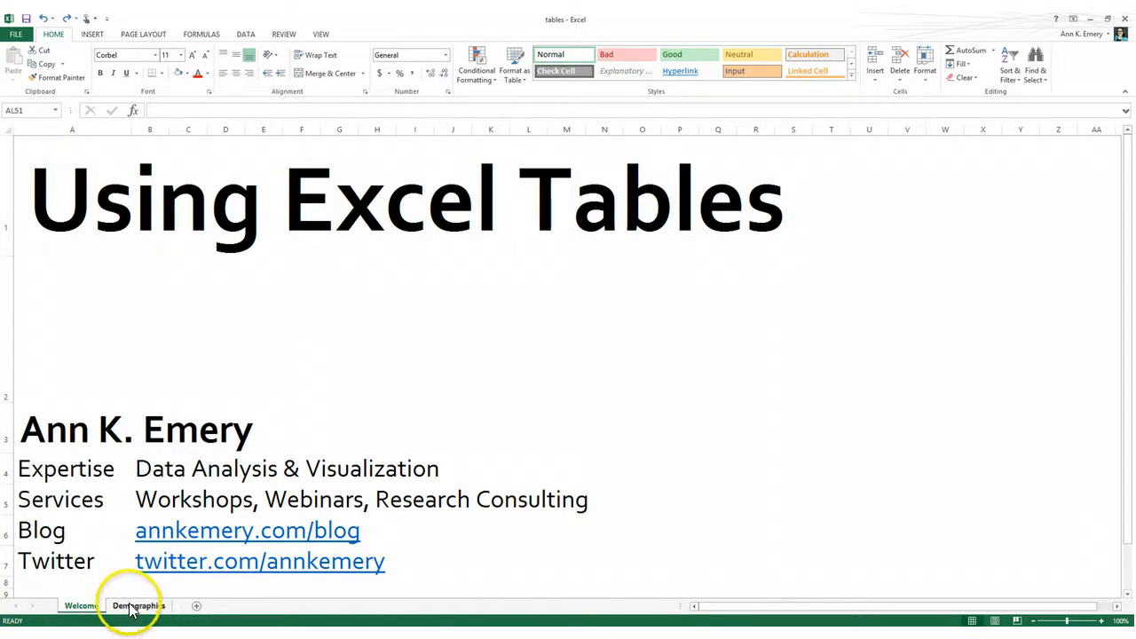
Switch from the title sheet to the Demographics sheet with the raw survey data
{"action": "left_click", "coordinate": [139, 605]}
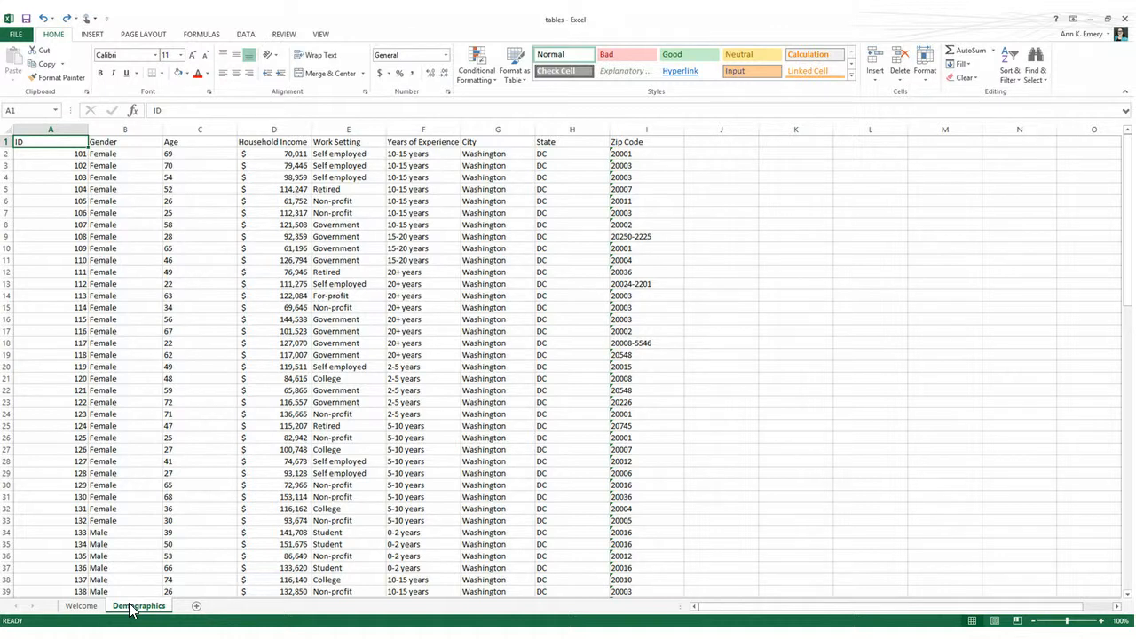
{"action": "scroll", "scroll_direction": "down", "scroll_amount": 3}
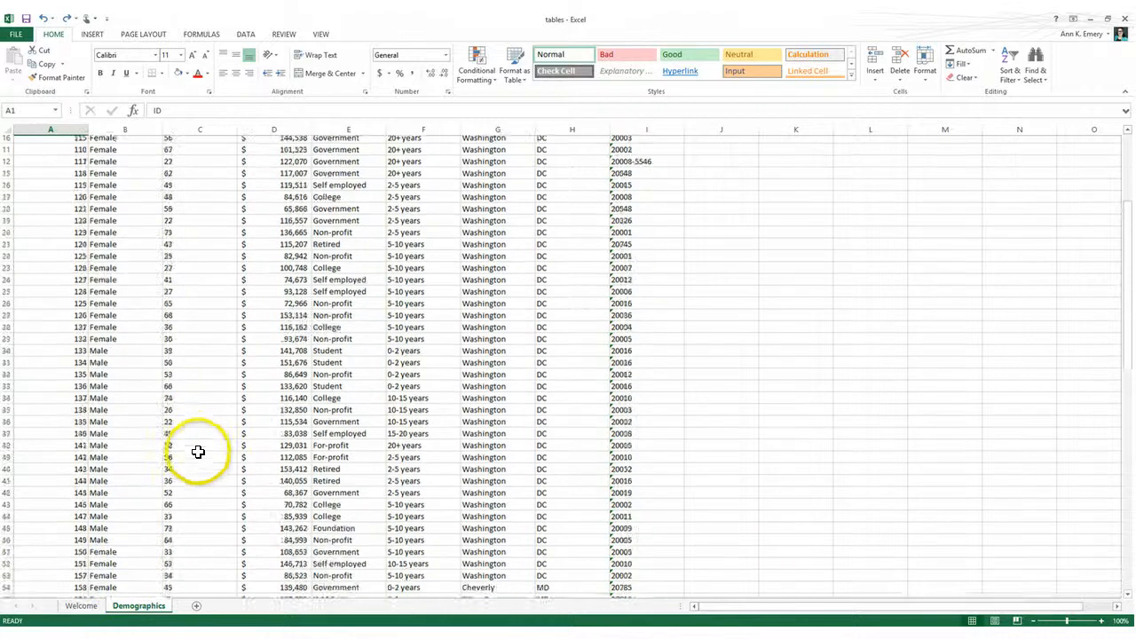
{"action": "scroll", "scroll_direction": "down", "scroll_amount": 3}
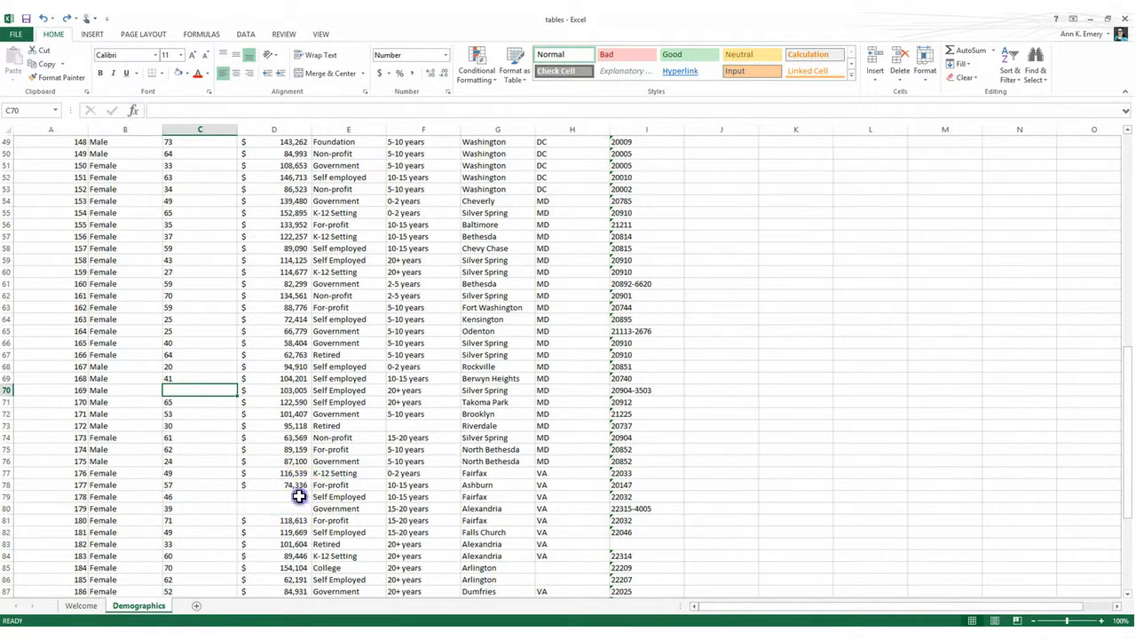
{"action": "left_click", "coordinate": [273, 502]}
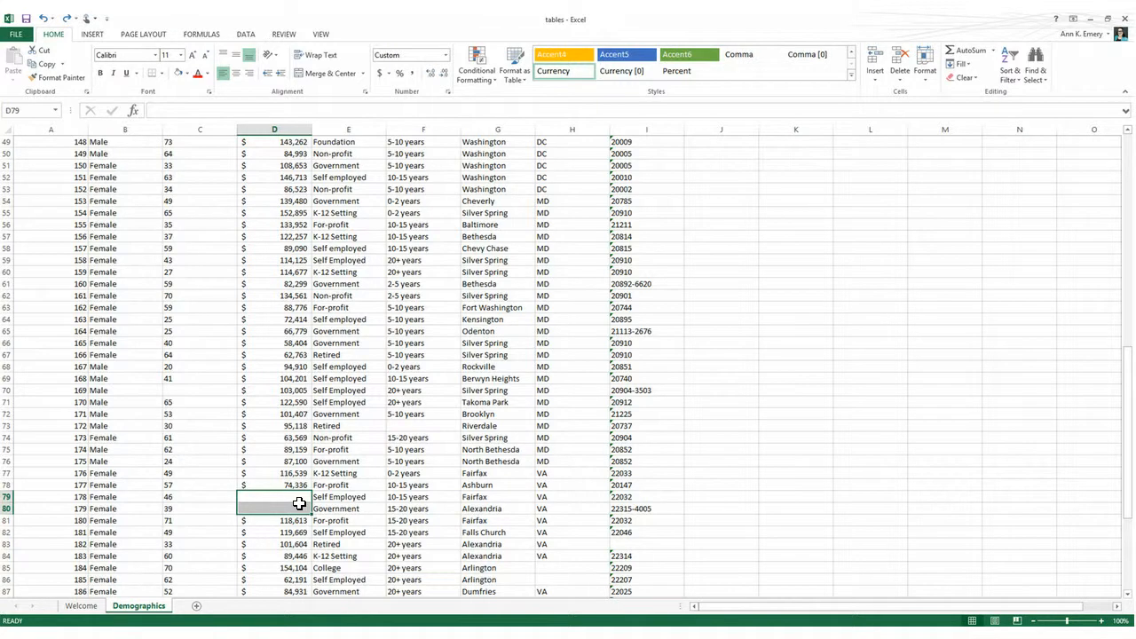
{"action": "mouse_move", "coordinate": [426, 153]}
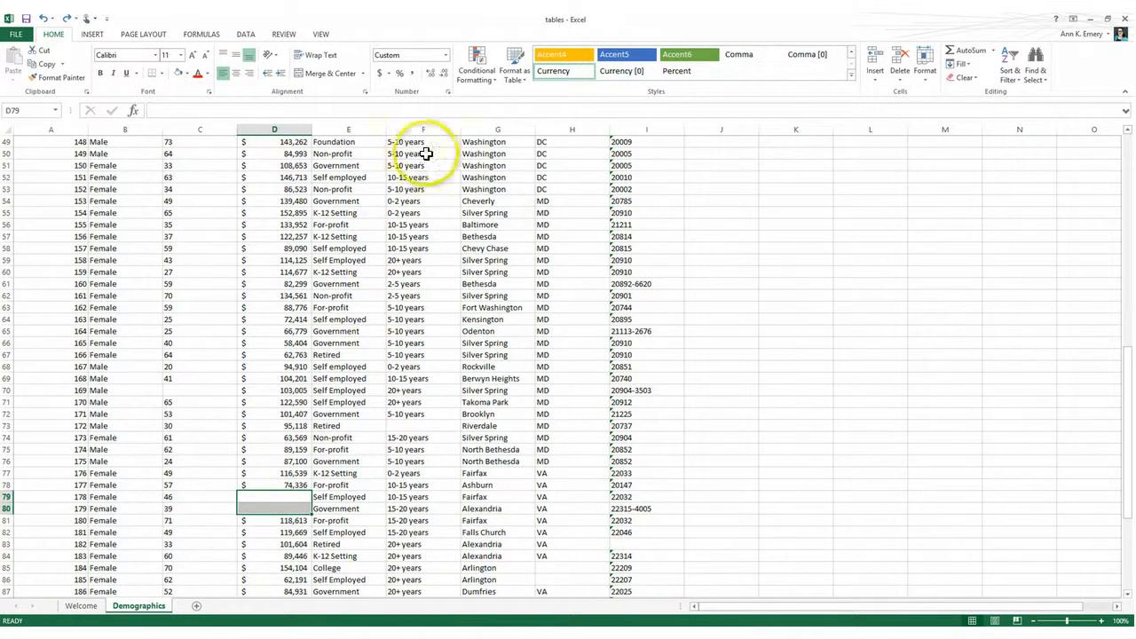
{"action": "left_click", "coordinate": [423, 130]}
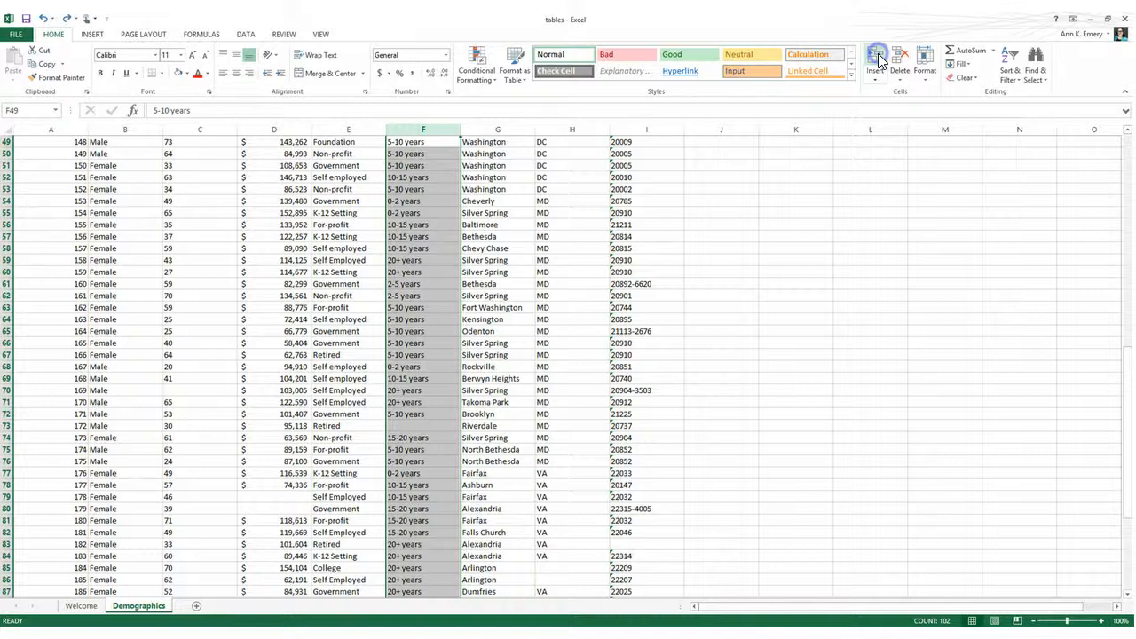
{"action": "left_click", "coordinate": [898, 57]}
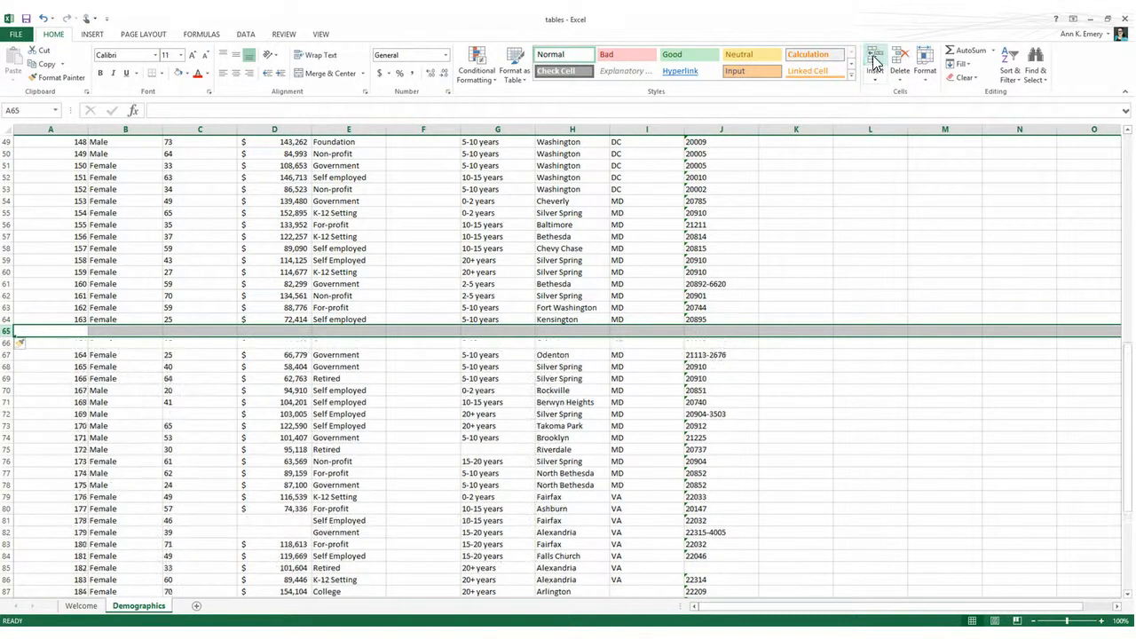
{"action": "scroll", "scroll_direction": "up", "scroll_amount": 3}
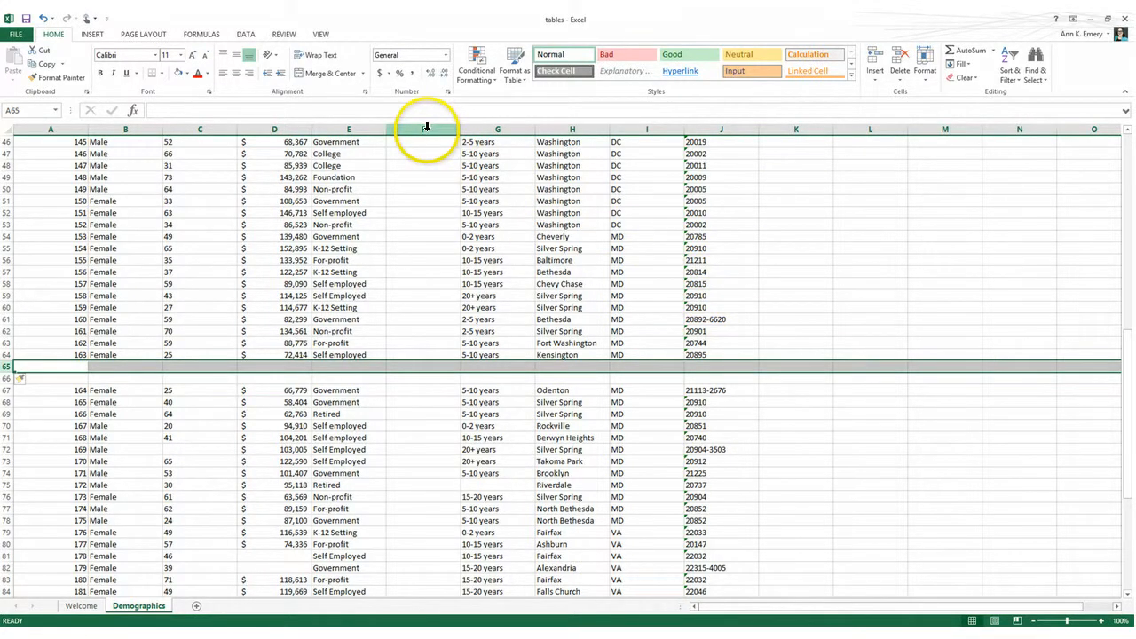
{"action": "left_click", "coordinate": [423, 128]}
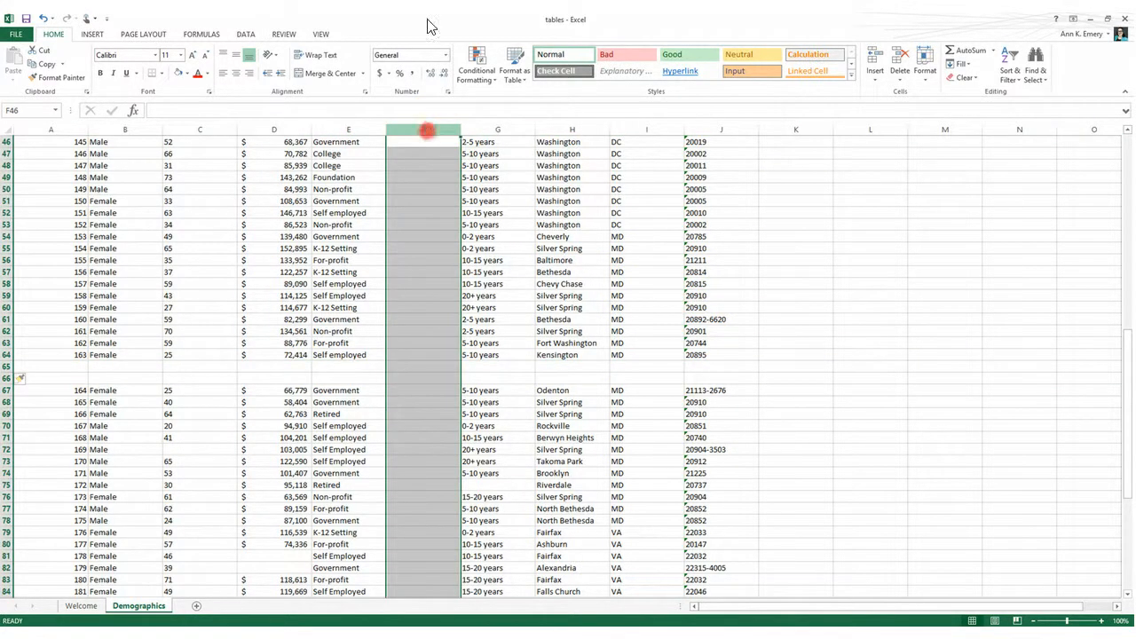
{"action": "right_click", "coordinate": [422, 142]}
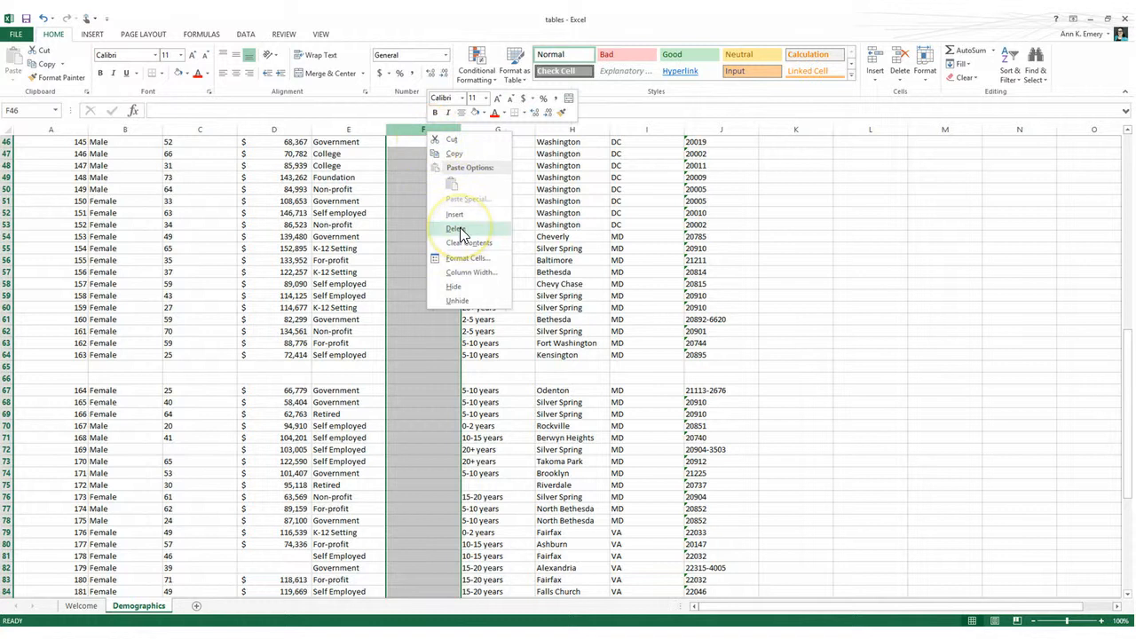
{"action": "left_click", "coordinate": [455, 227]}
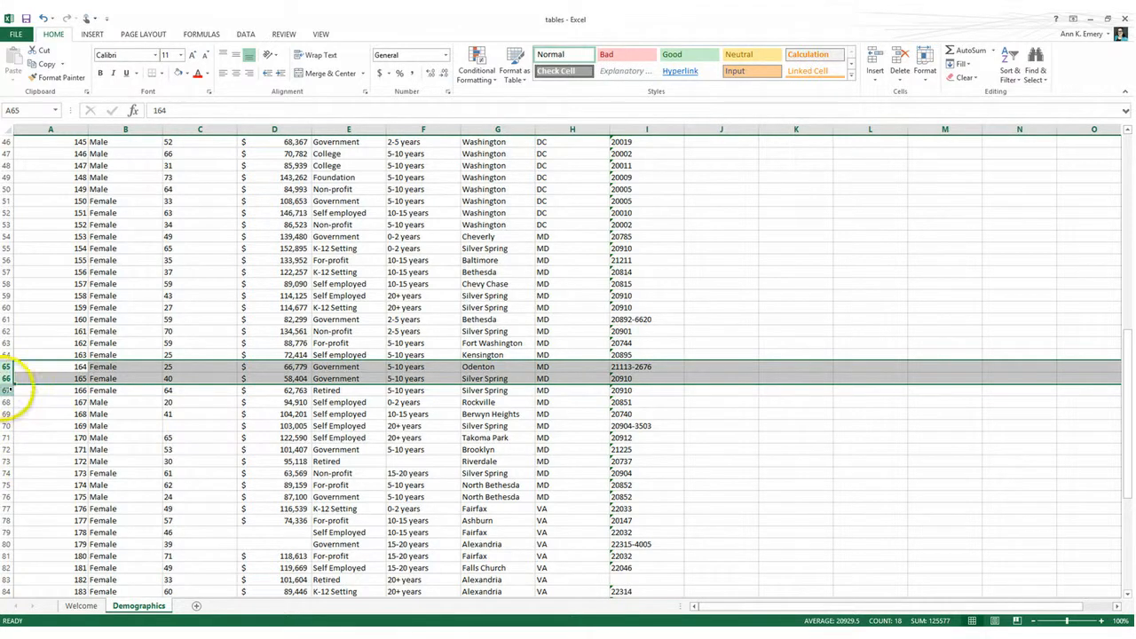
{"action": "scroll", "scroll_direction": "up", "scroll_amount": 3}
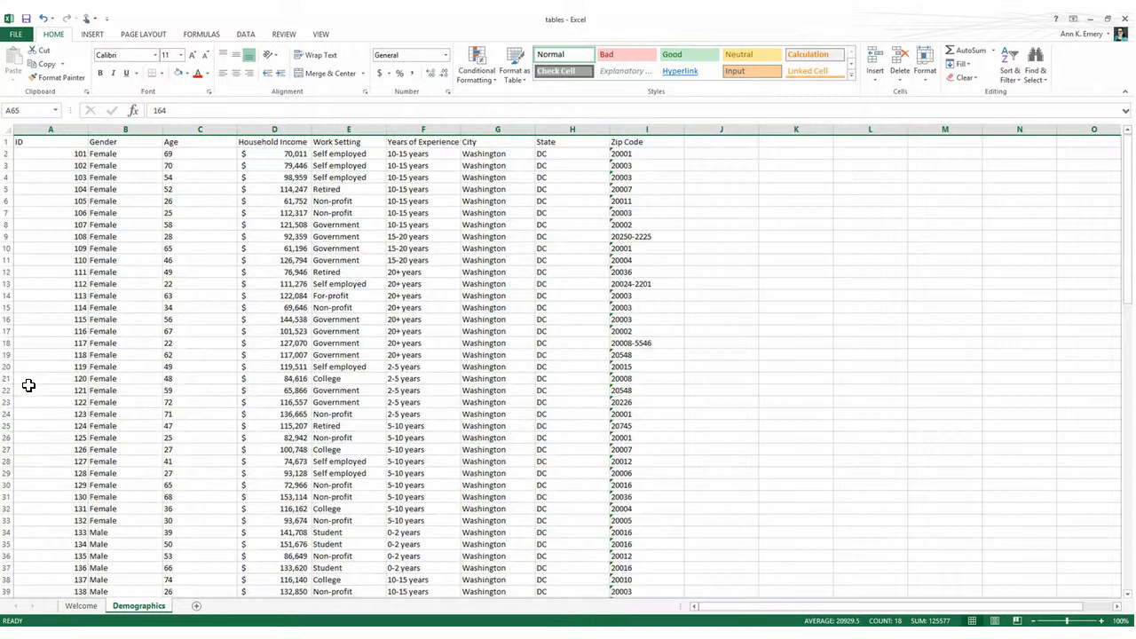
{"action": "left_click", "coordinate": [18, 142]}
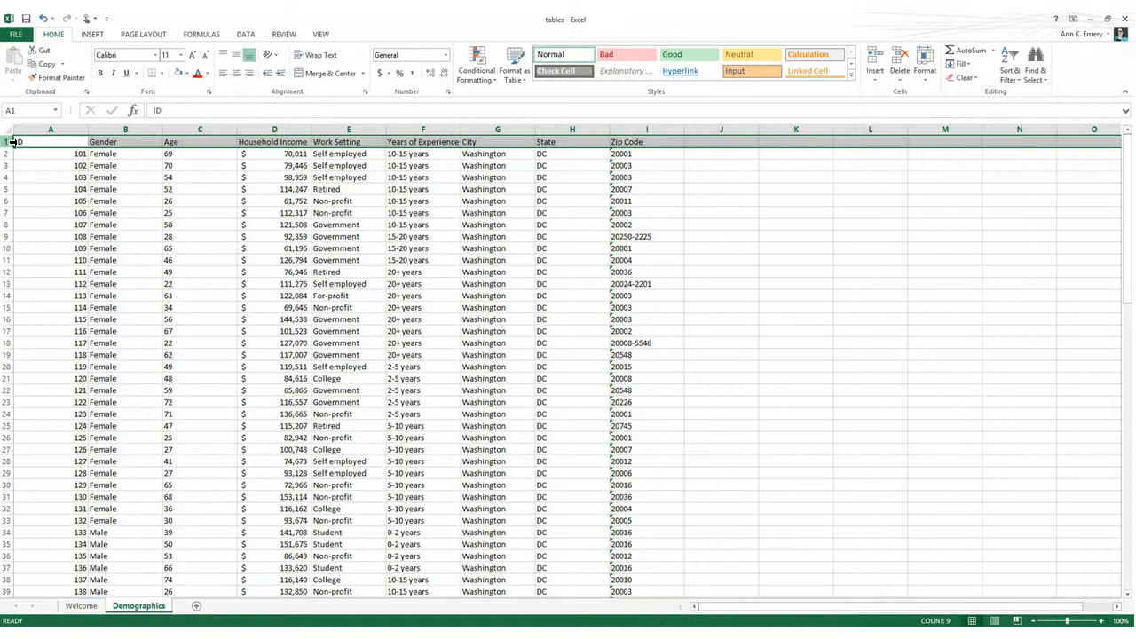
{"action": "mouse_move", "coordinate": [213, 266]}
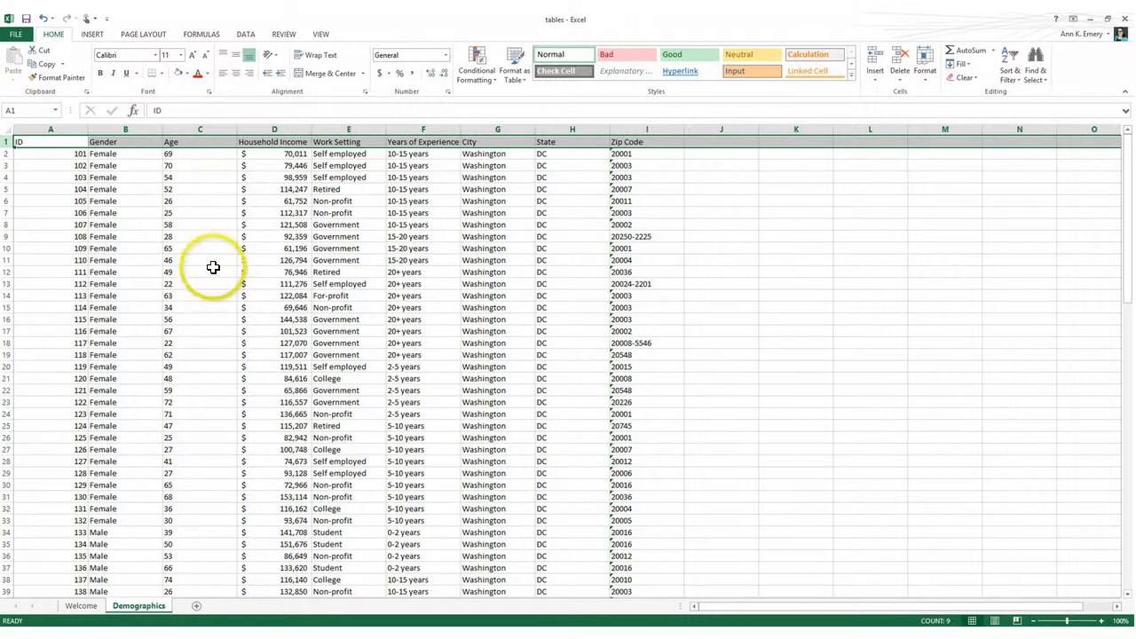
{"action": "left_click", "coordinate": [422, 272]}
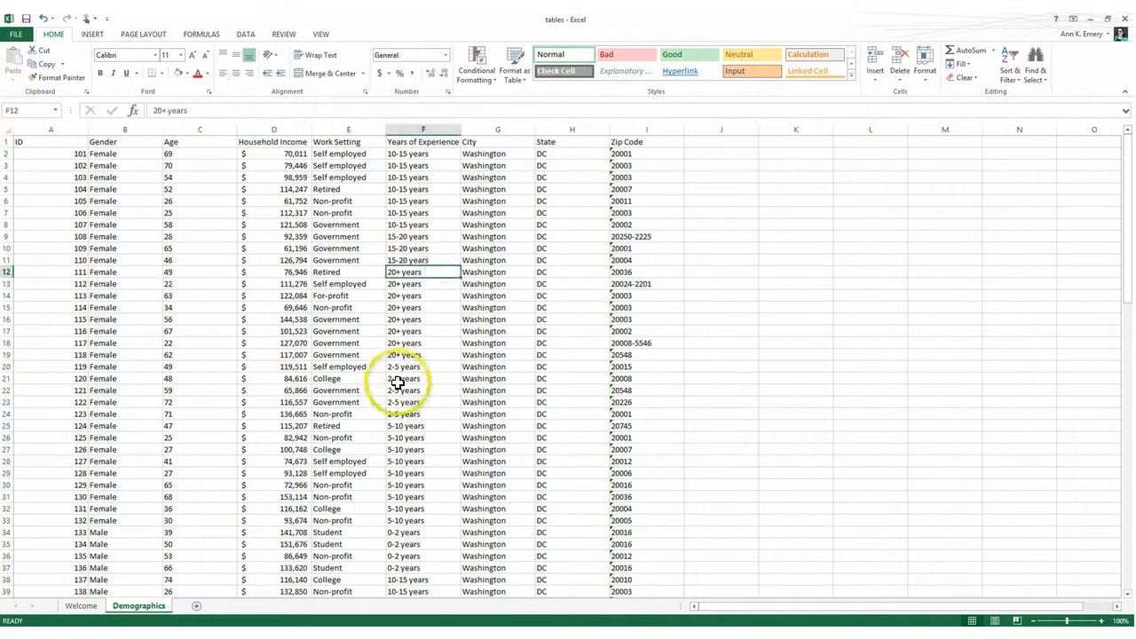
{"action": "left_click", "coordinate": [423, 378]}
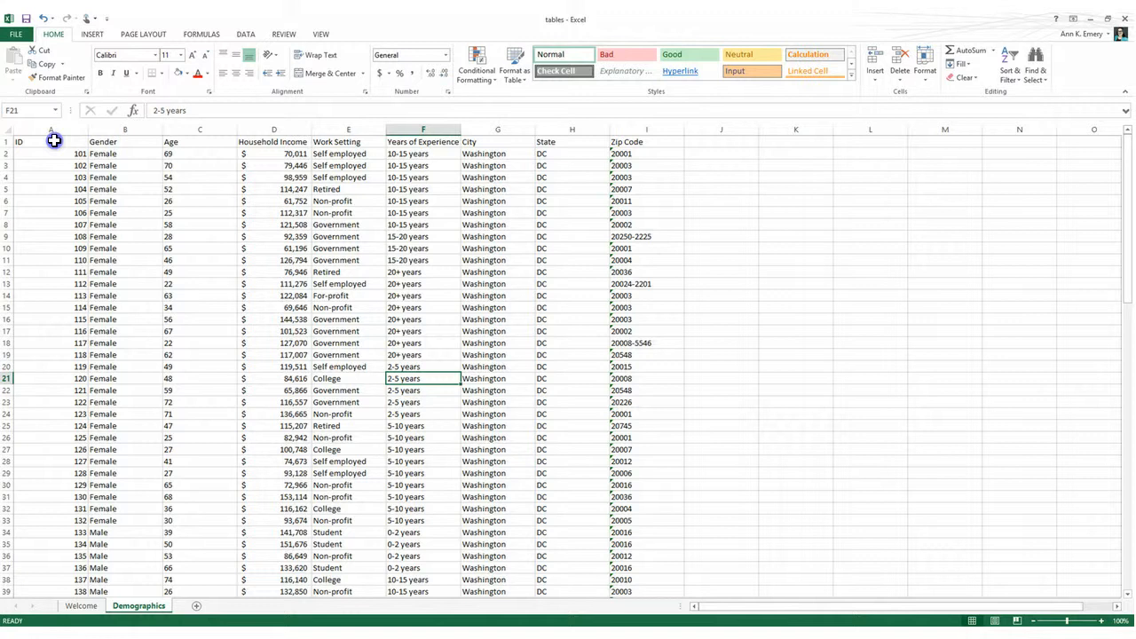
{"action": "left_click", "coordinate": [49, 142]}
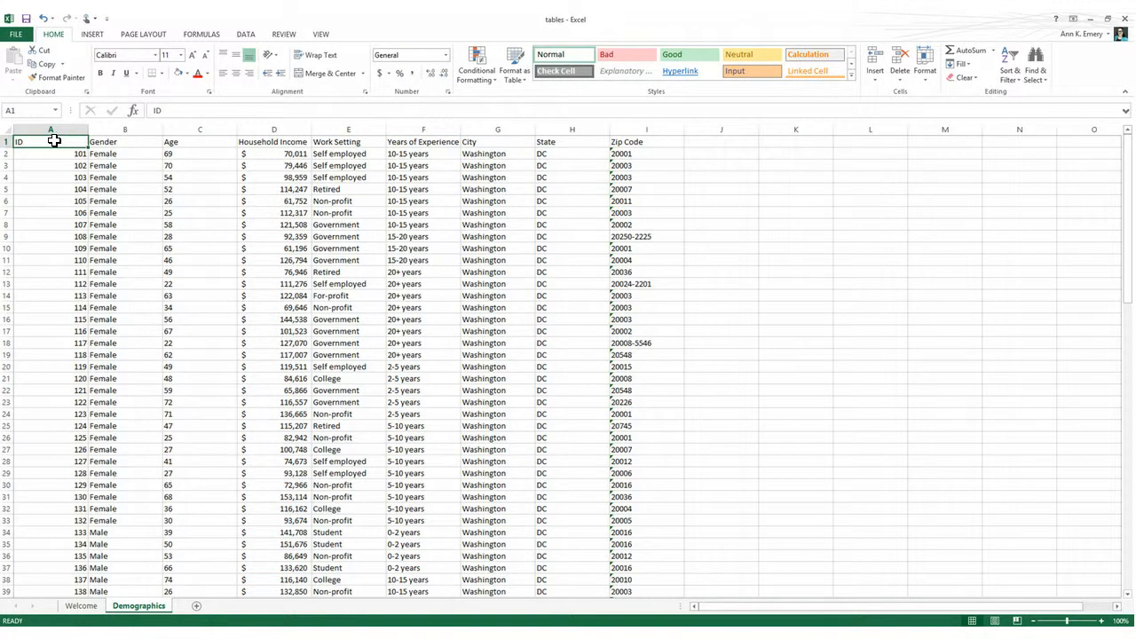
{"action": "mouse_move", "coordinate": [75, 89]}
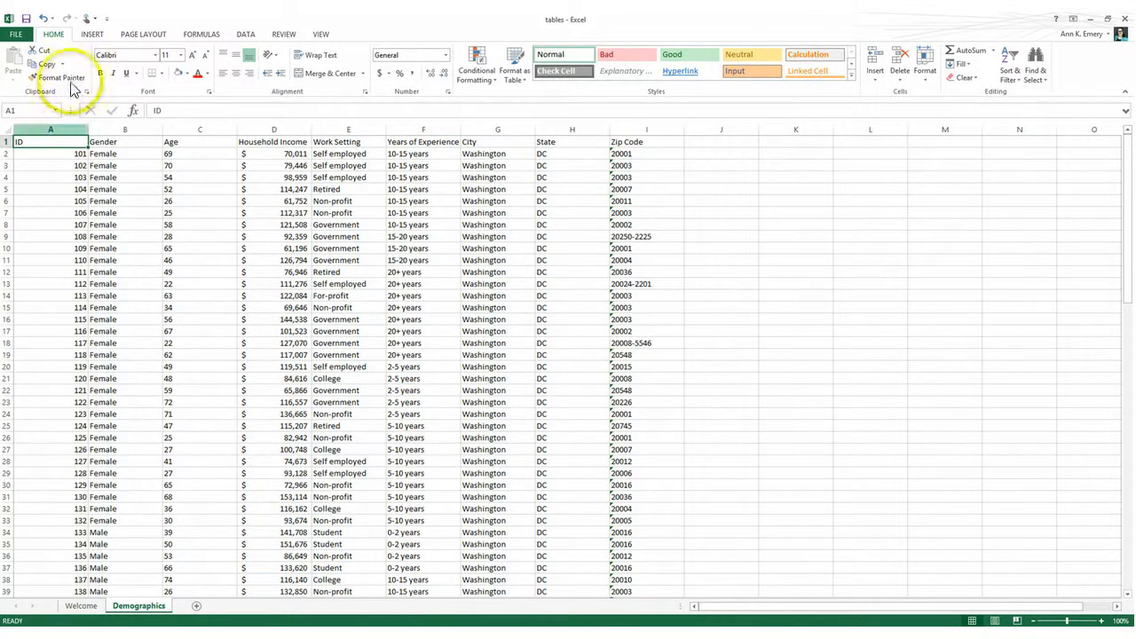
Start an Insert Table over the suggested demographics range with 'My table has headers' ticked
{"action": "left_click", "coordinate": [92, 33]}
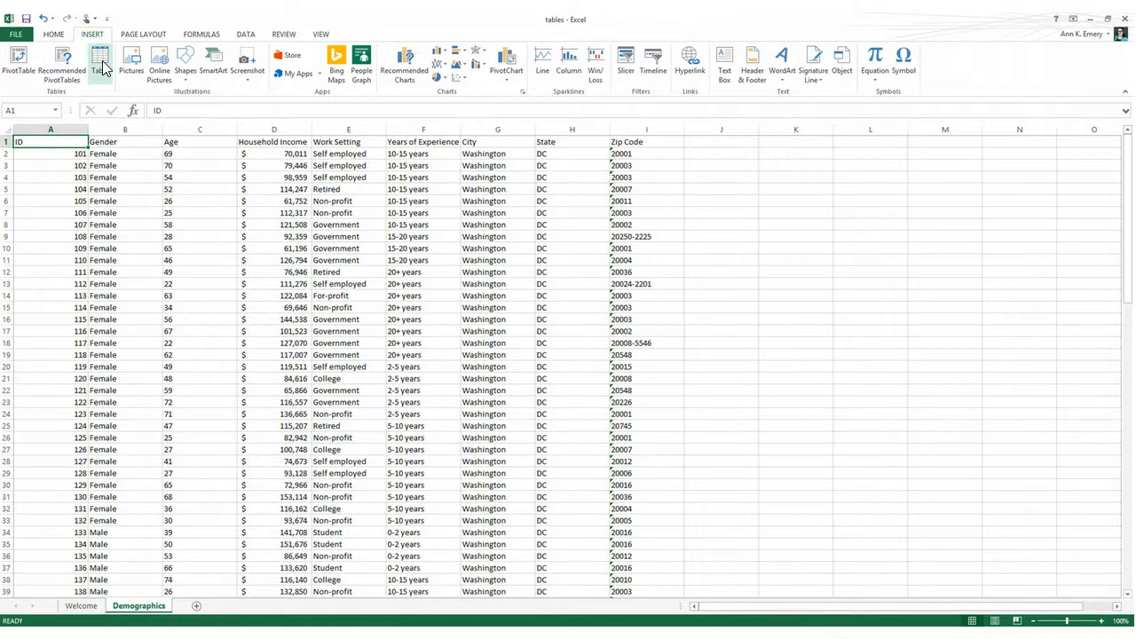
{"action": "mouse_move", "coordinate": [100, 62]}
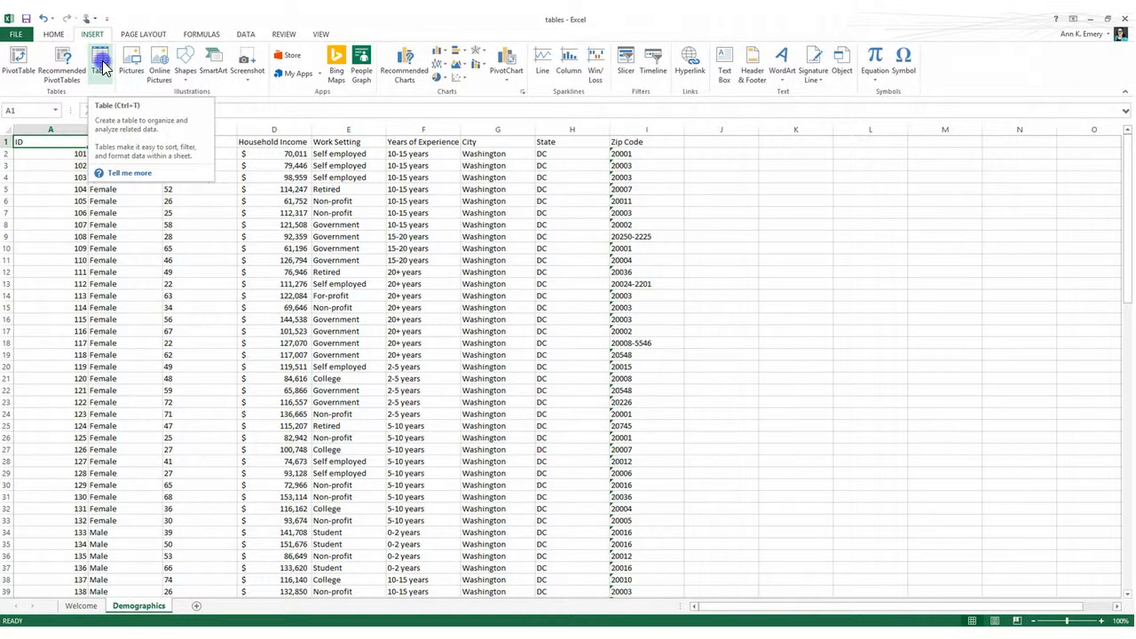
{"action": "left_click", "coordinate": [99, 62]}
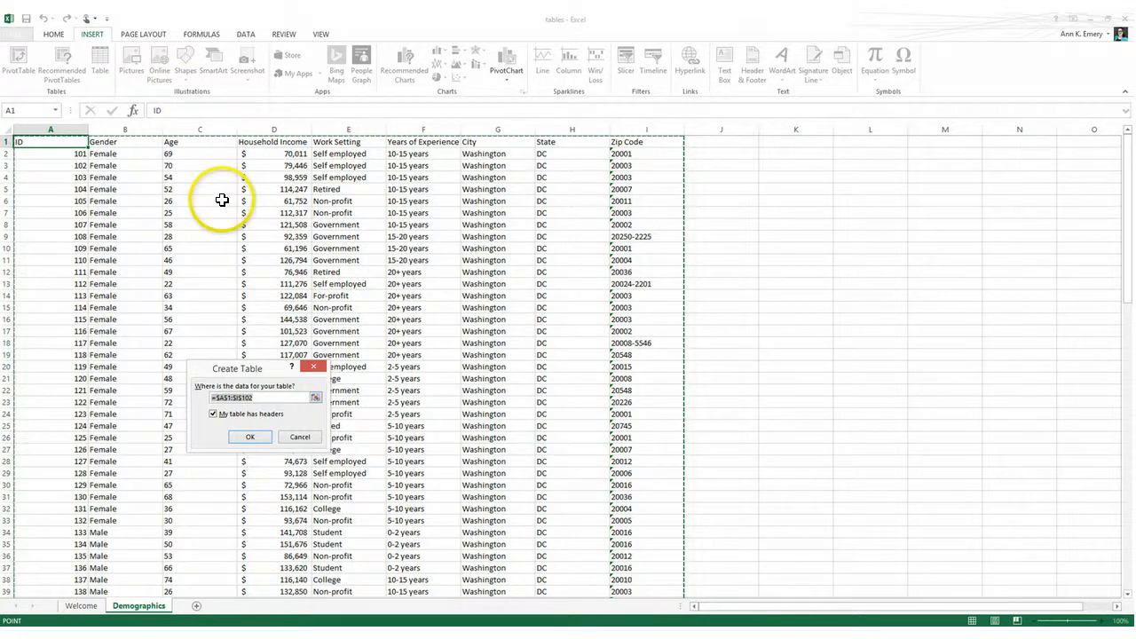
{"action": "scroll", "scroll_direction": "down", "scroll_amount": 3}
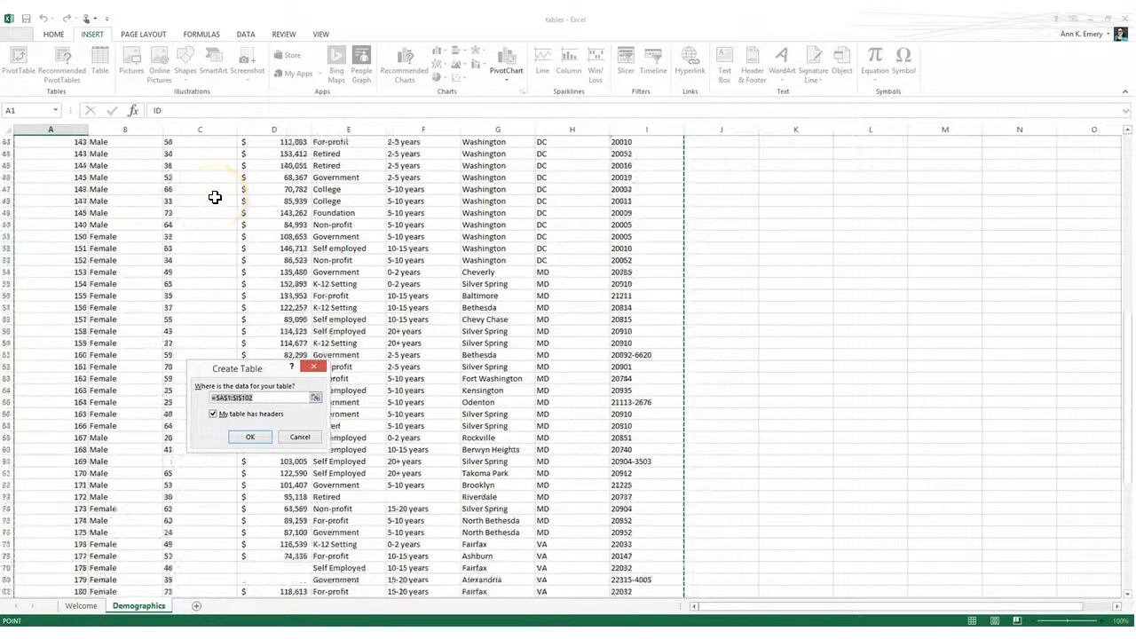
{"action": "scroll", "scroll_direction": "down", "scroll_amount": 3}
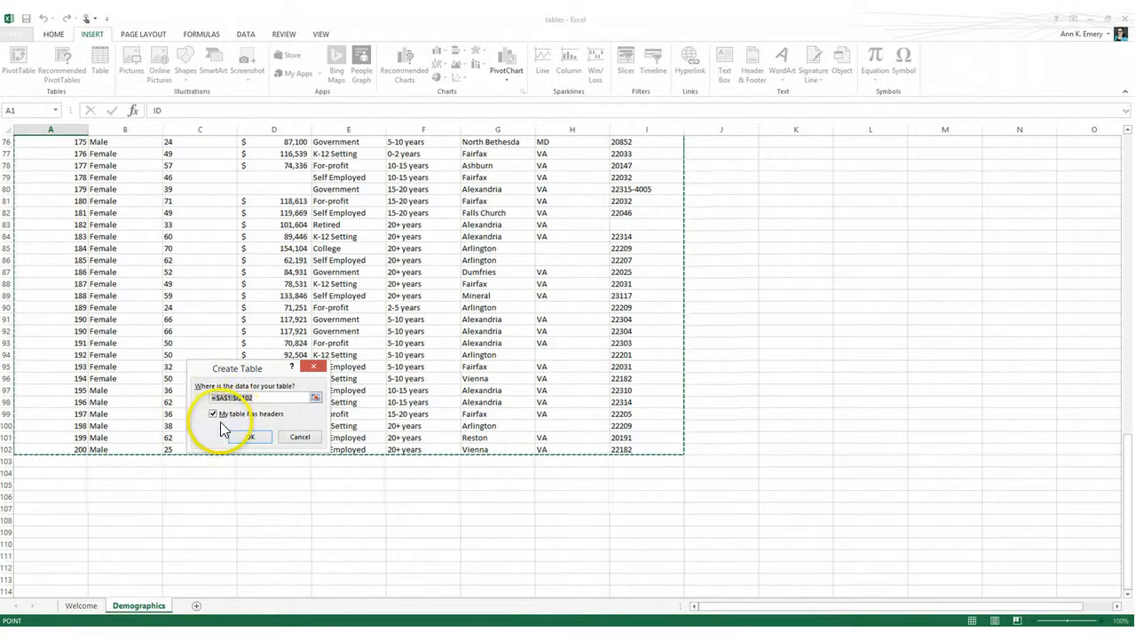
{"action": "left_click", "coordinate": [249, 436]}
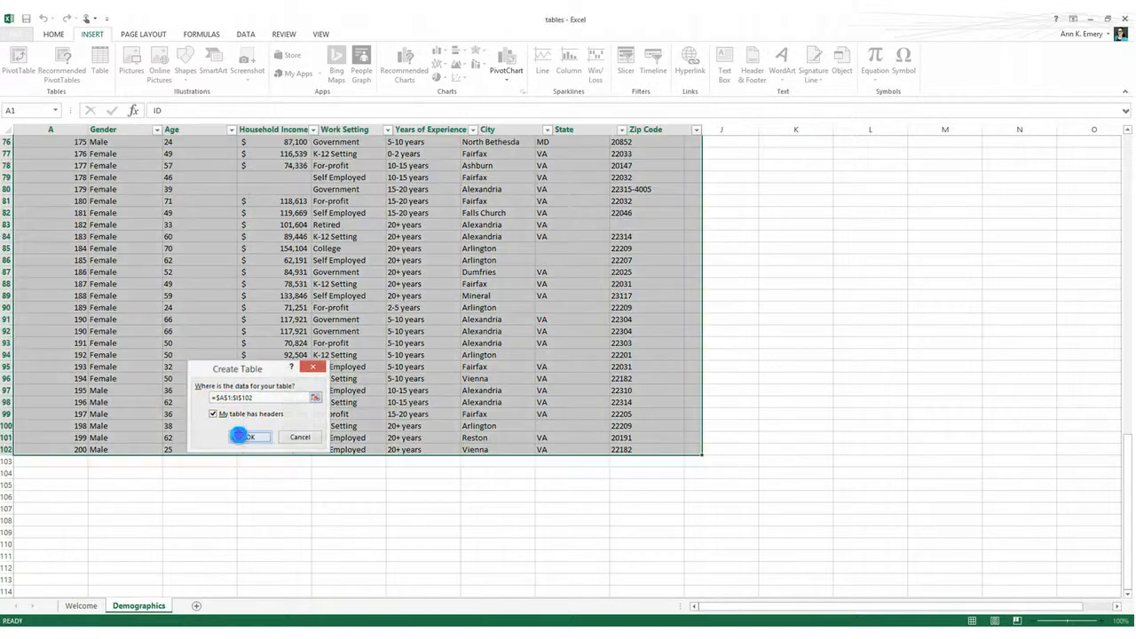
Create the table and apply Table Style Light 1, a light gray banded style
{"action": "left_click", "coordinate": [248, 437]}
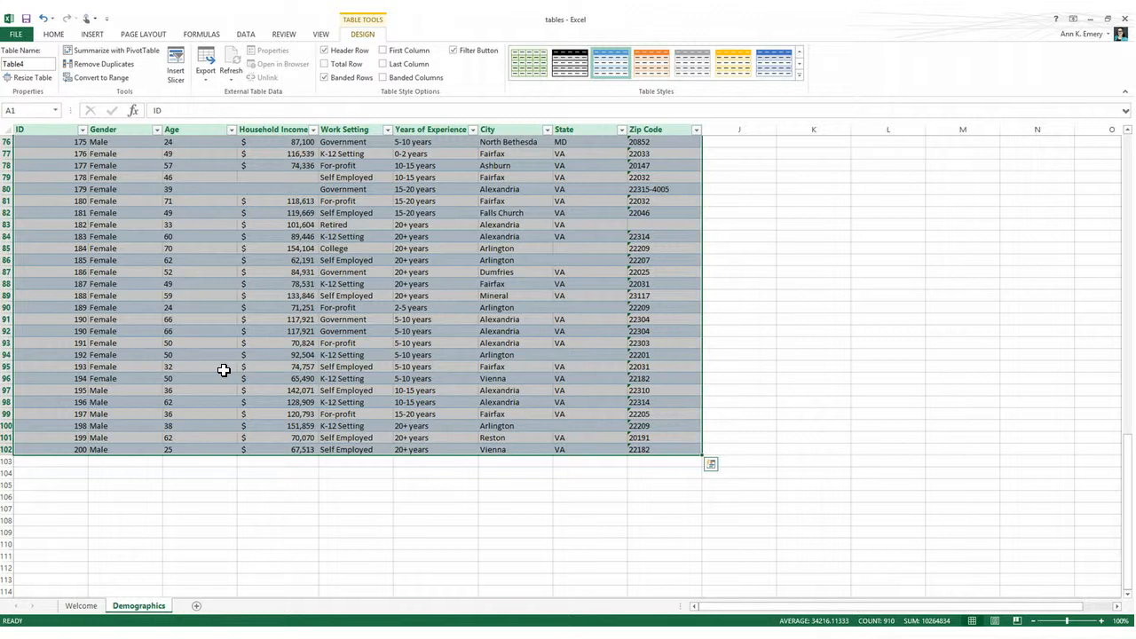
{"action": "mouse_move", "coordinate": [234, 344]}
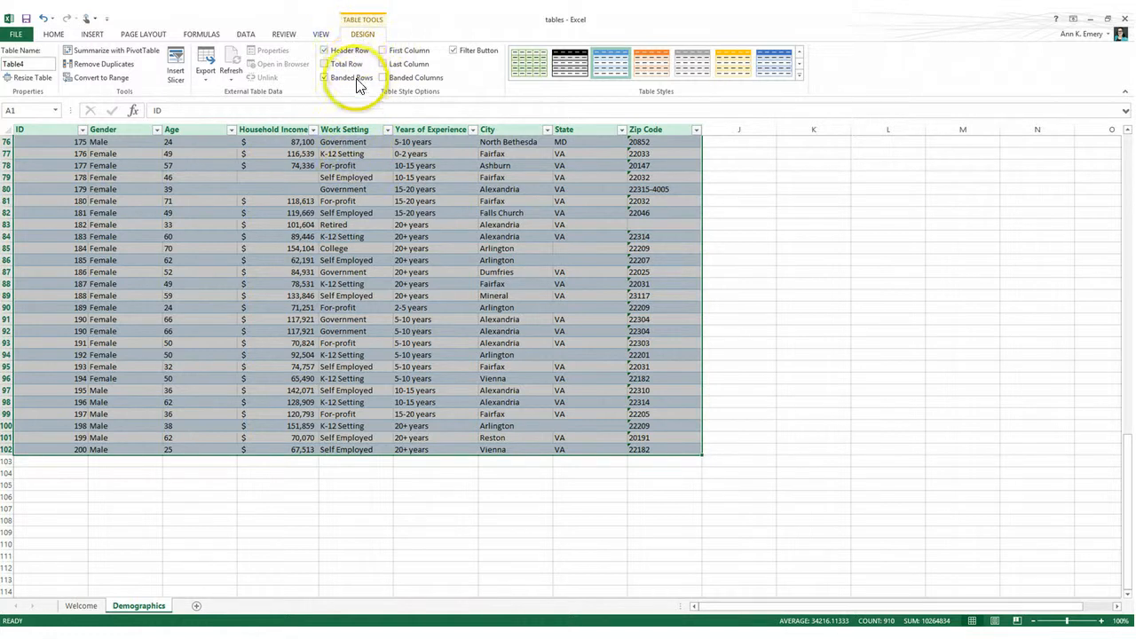
{"action": "left_click", "coordinate": [611, 62]}
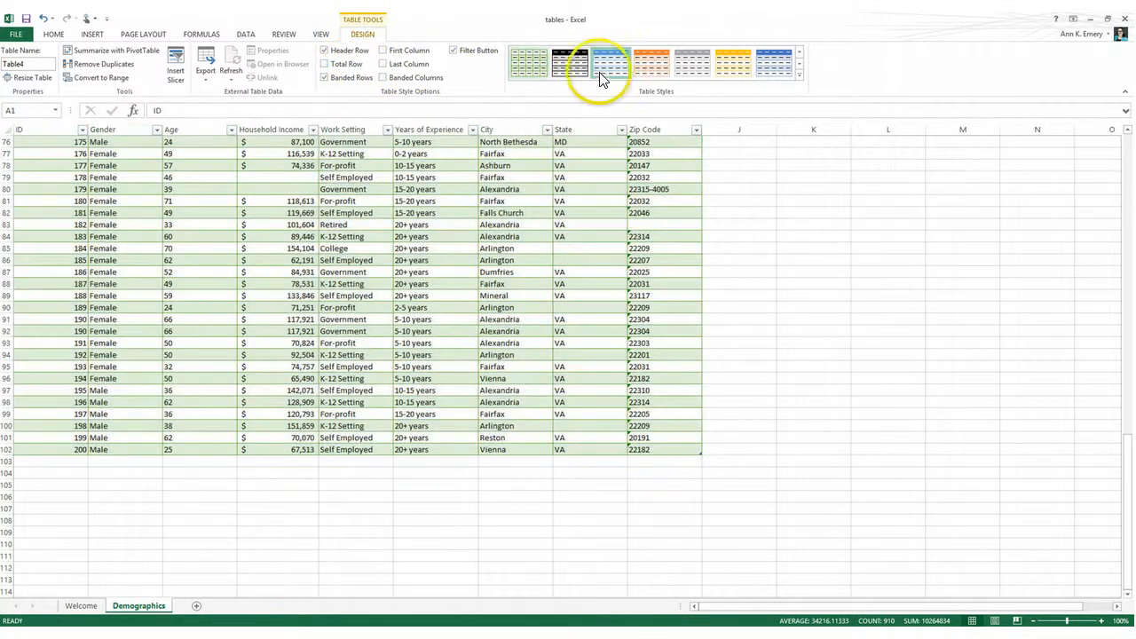
{"action": "left_click", "coordinate": [799, 78]}
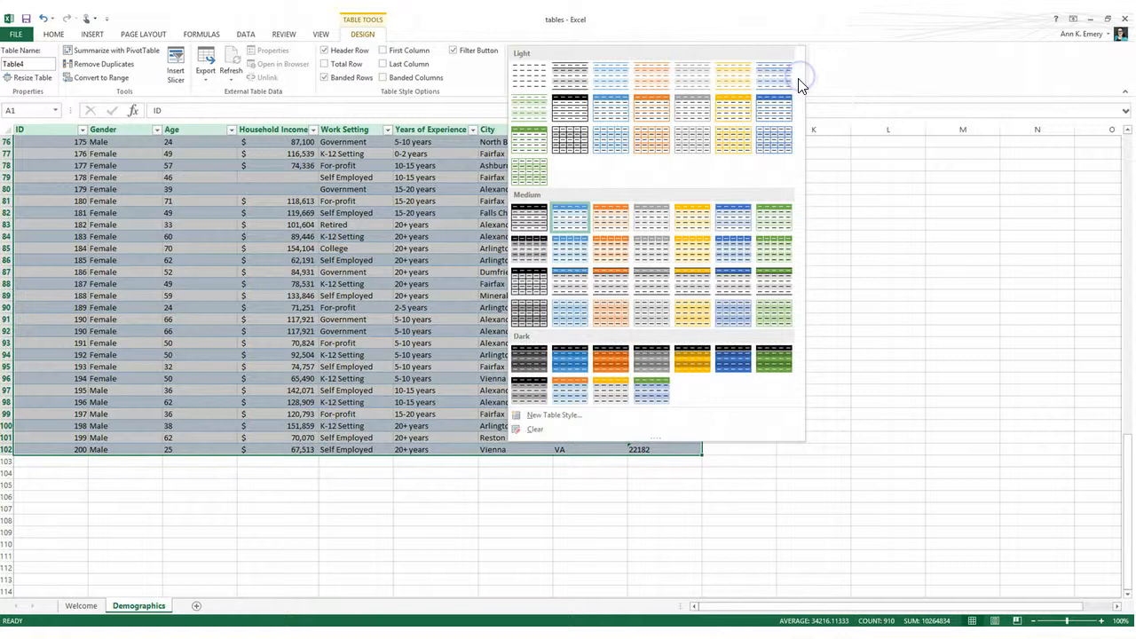
{"action": "mouse_move", "coordinate": [728, 101]}
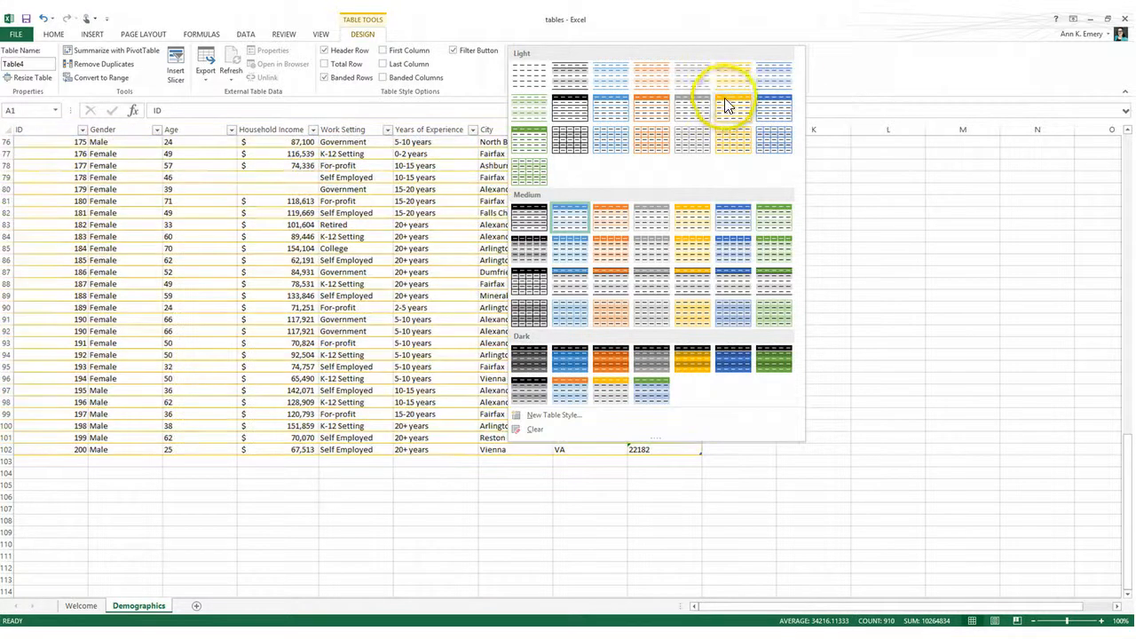
{"action": "mouse_move", "coordinate": [650, 104]}
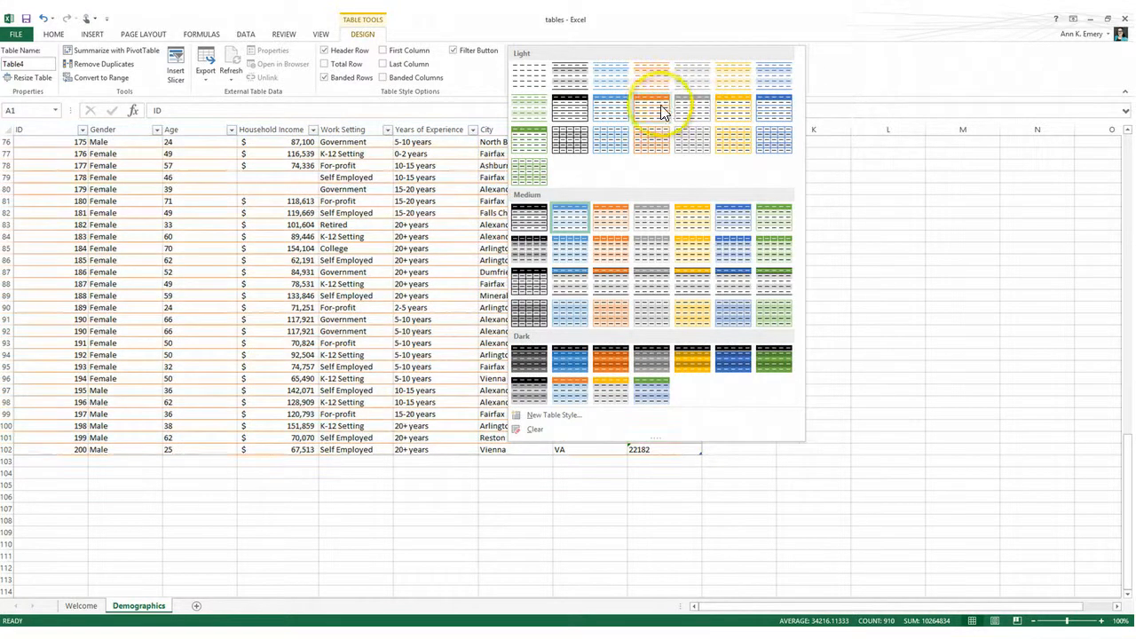
{"action": "mouse_move", "coordinate": [568, 106]}
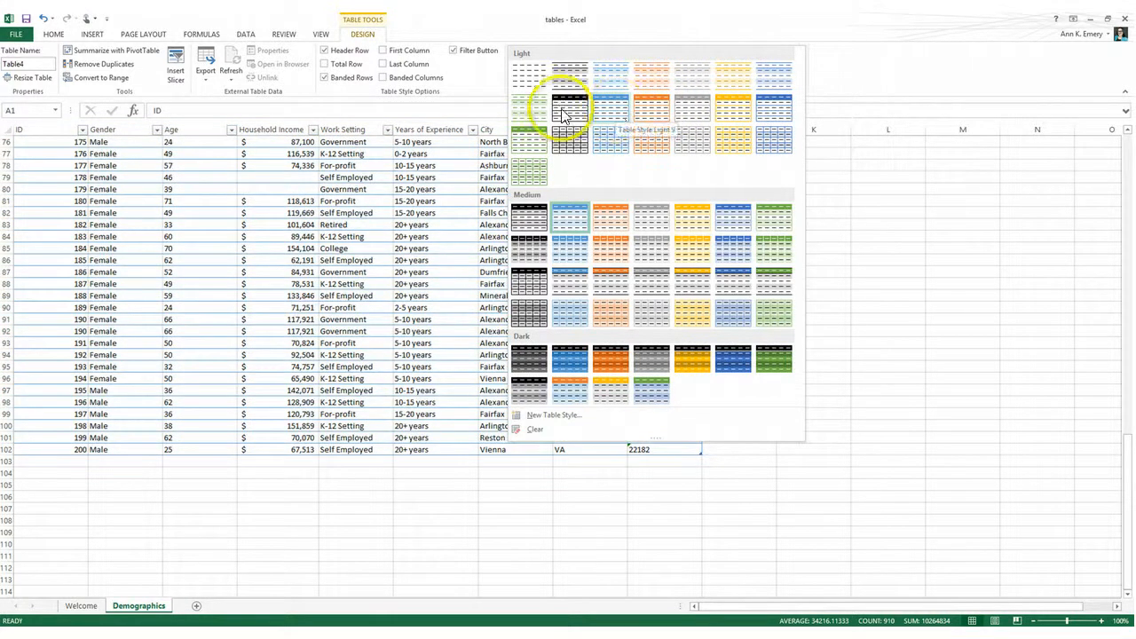
{"action": "left_click", "coordinate": [570, 107]}
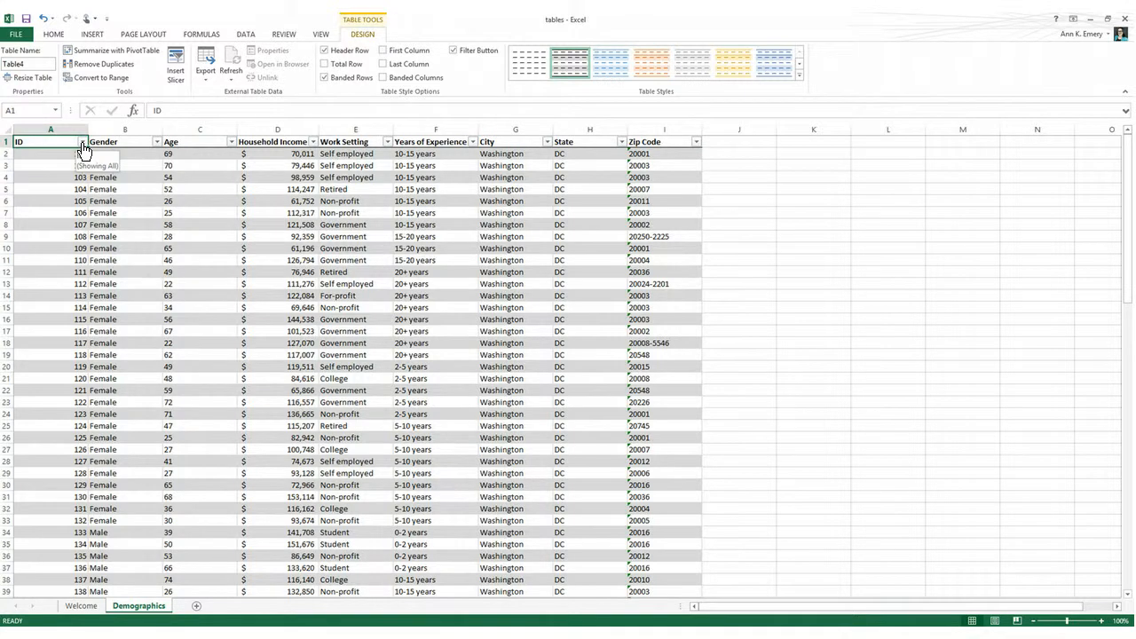
Sort the table from the ID and Gender header arrows, ordering rows largest to smallest / Z to A
{"action": "left_click", "coordinate": [85, 142]}
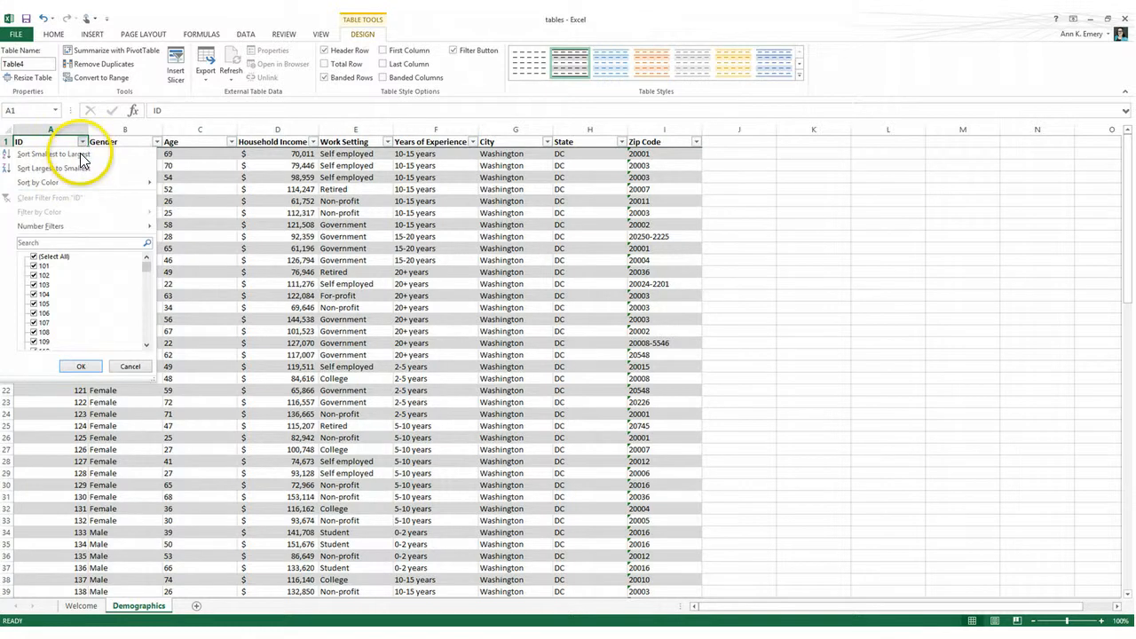
{"action": "mouse_move", "coordinate": [53, 167]}
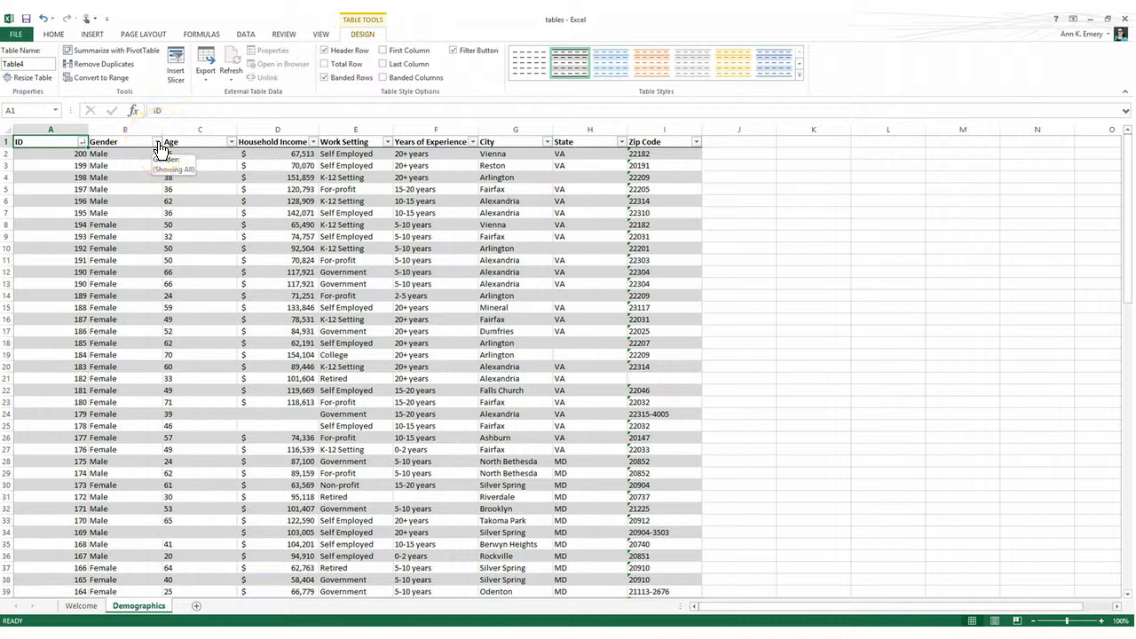
{"action": "left_click", "coordinate": [157, 142]}
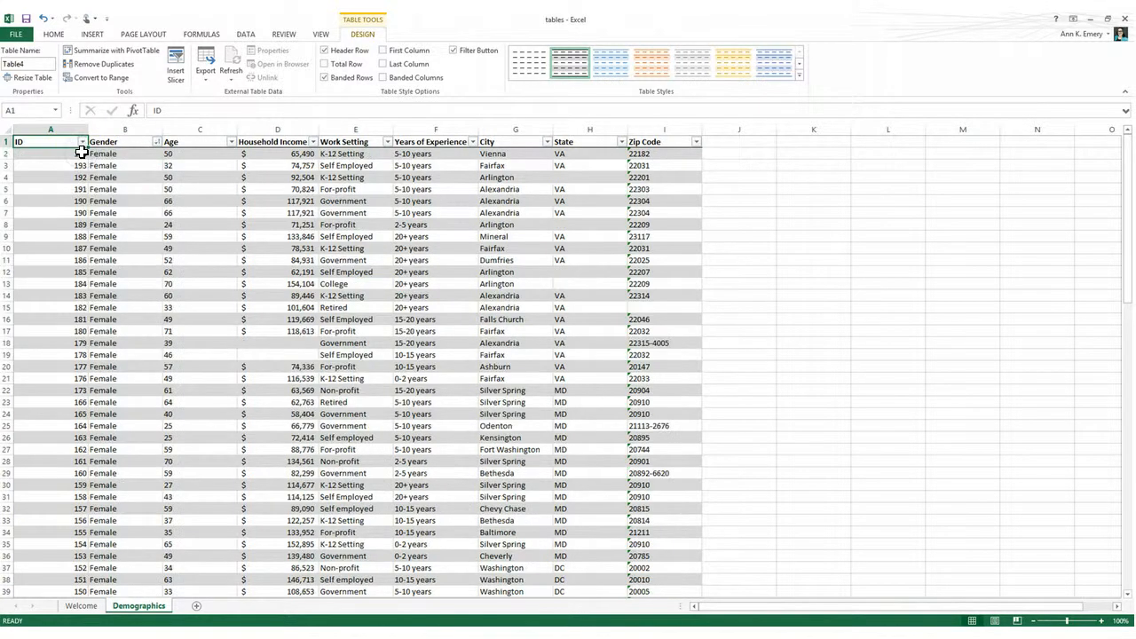
{"action": "scroll", "scroll_direction": "down", "scroll_amount": 3}
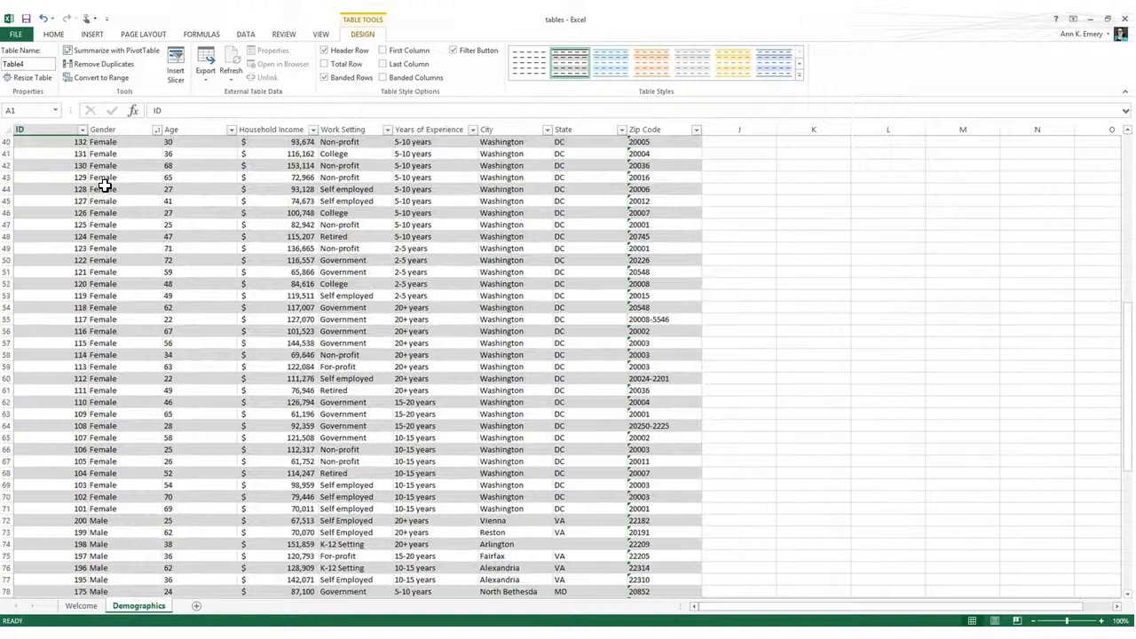
{"action": "scroll", "scroll_direction": "down", "scroll_amount": 3}
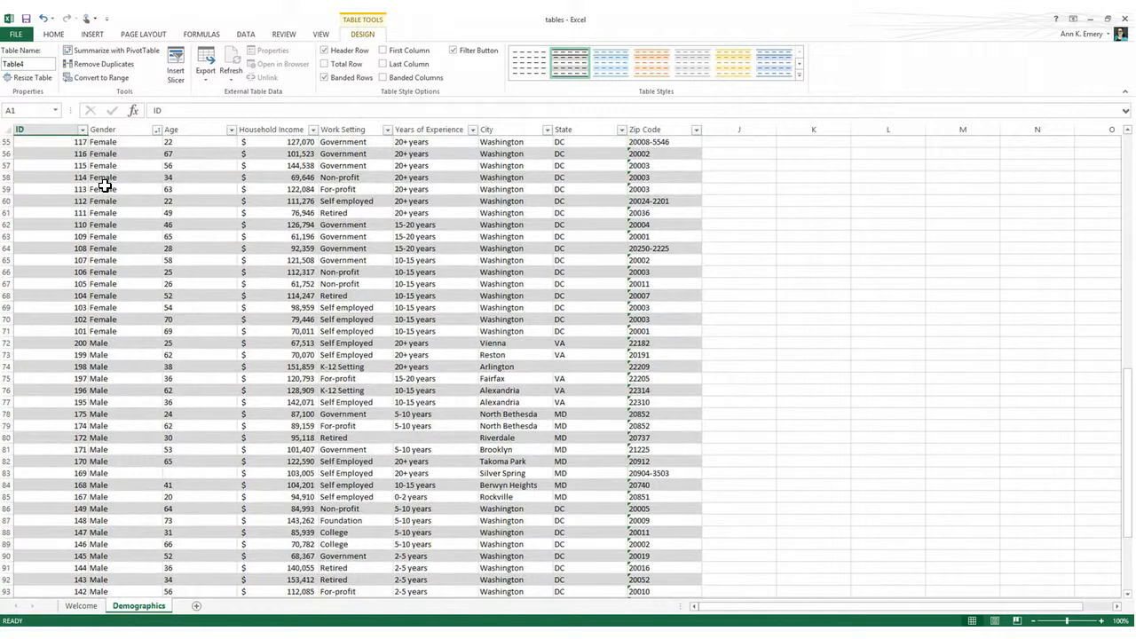
{"action": "left_click", "coordinate": [156, 129]}
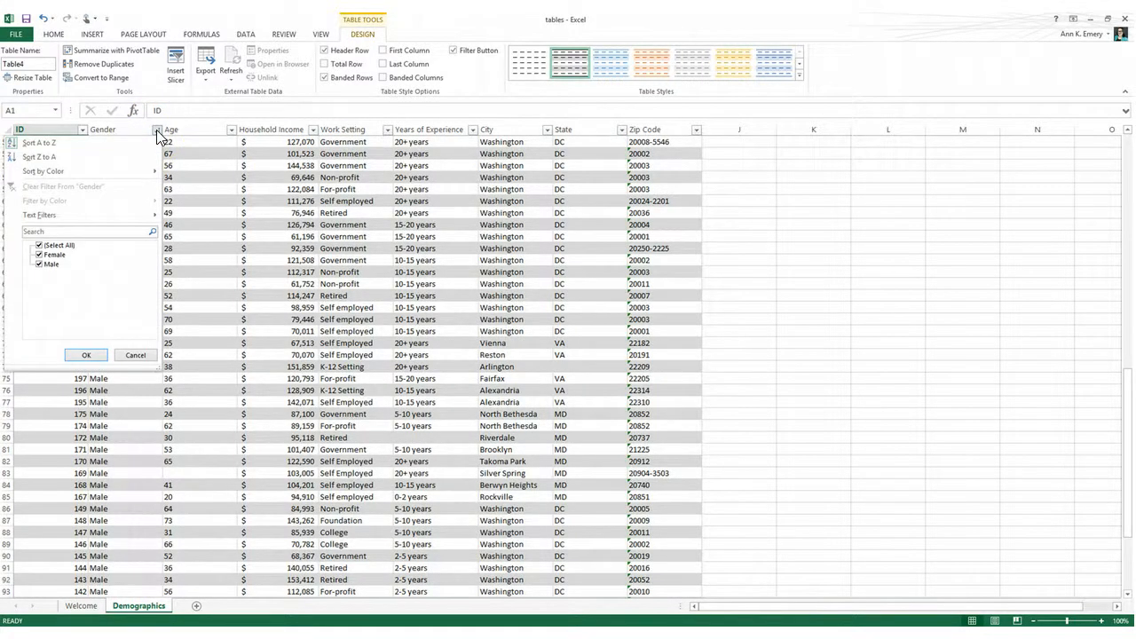
{"action": "left_click", "coordinate": [85, 355]}
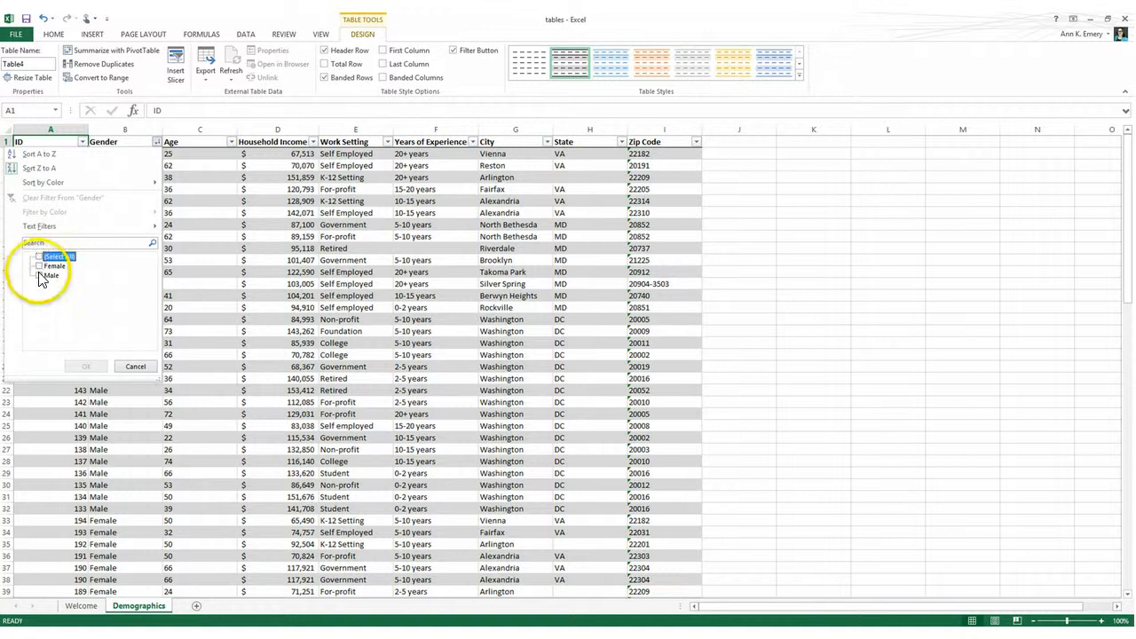
Filter the table to Male rows only, then select all genders again to restore every record
{"action": "left_click", "coordinate": [39, 275]}
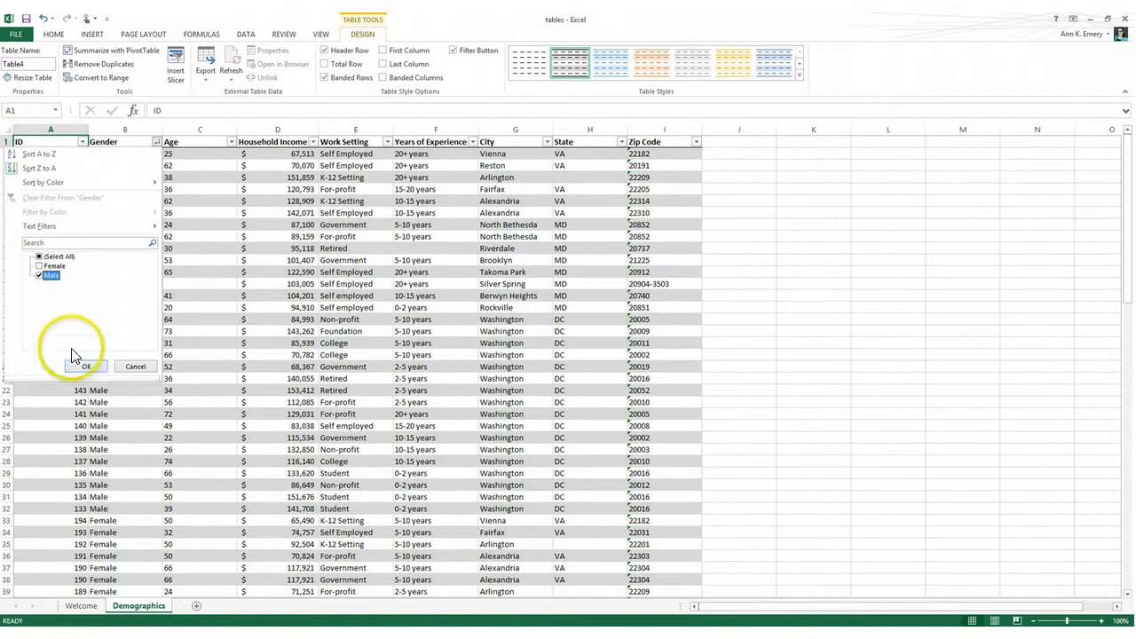
{"action": "left_click", "coordinate": [85, 366]}
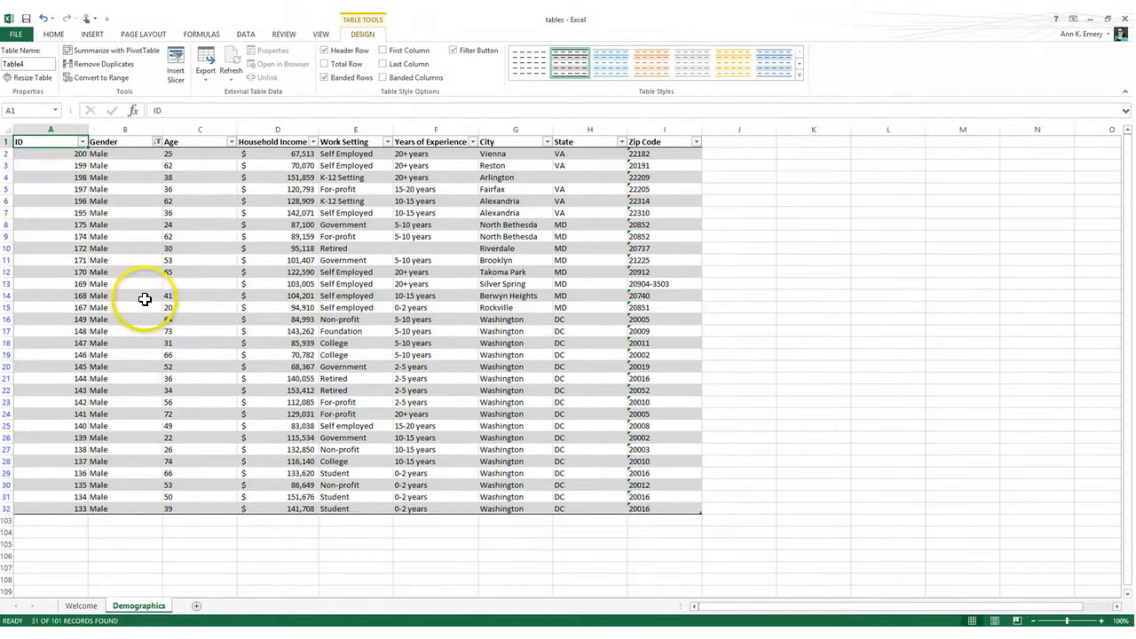
{"action": "mouse_move", "coordinate": [146, 258]}
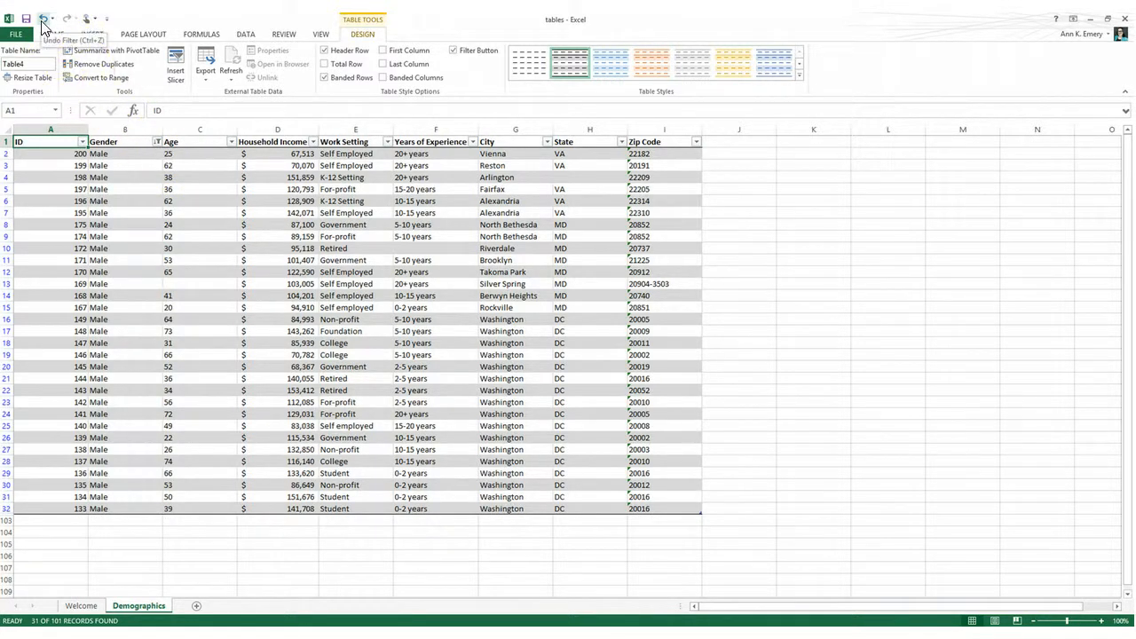
{"action": "mouse_move", "coordinate": [131, 121]}
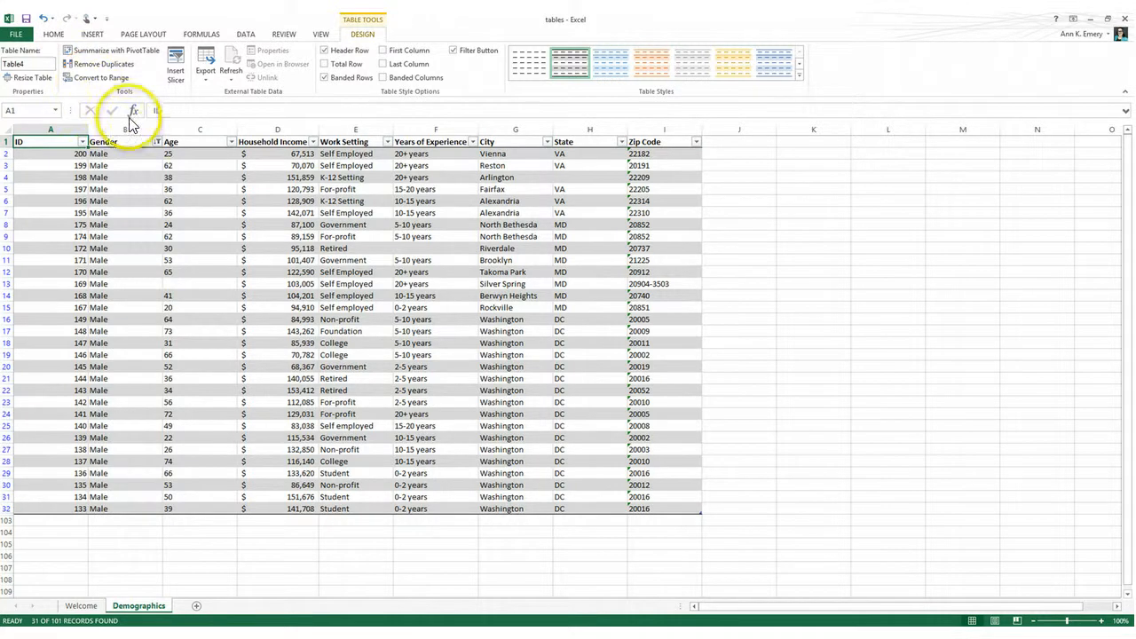
{"action": "left_click", "coordinate": [157, 142]}
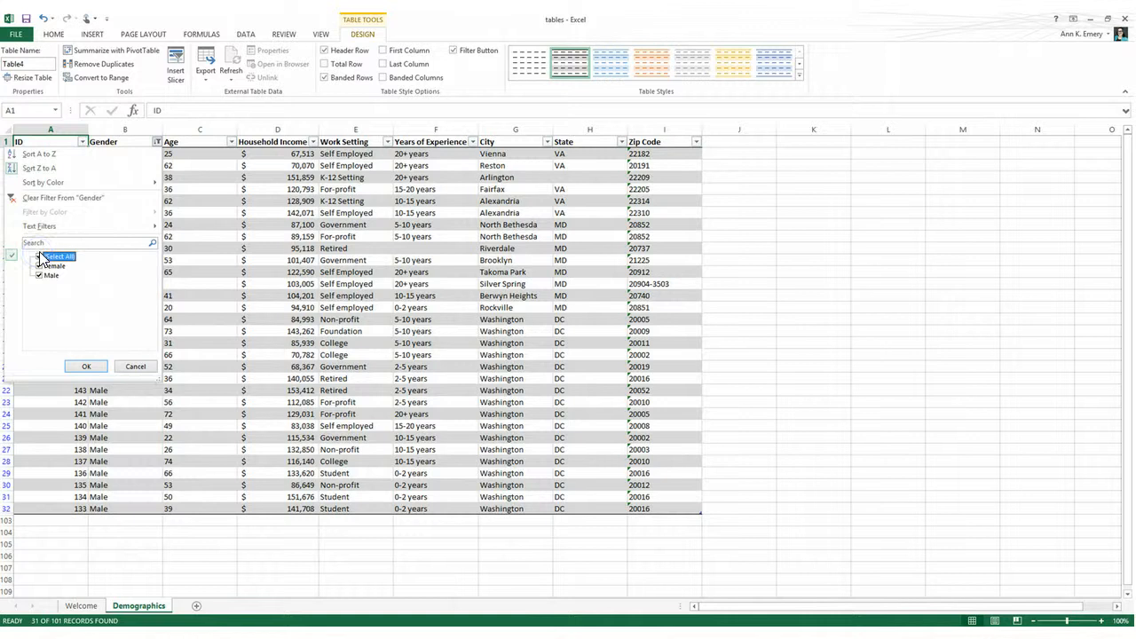
{"action": "left_click", "coordinate": [85, 366]}
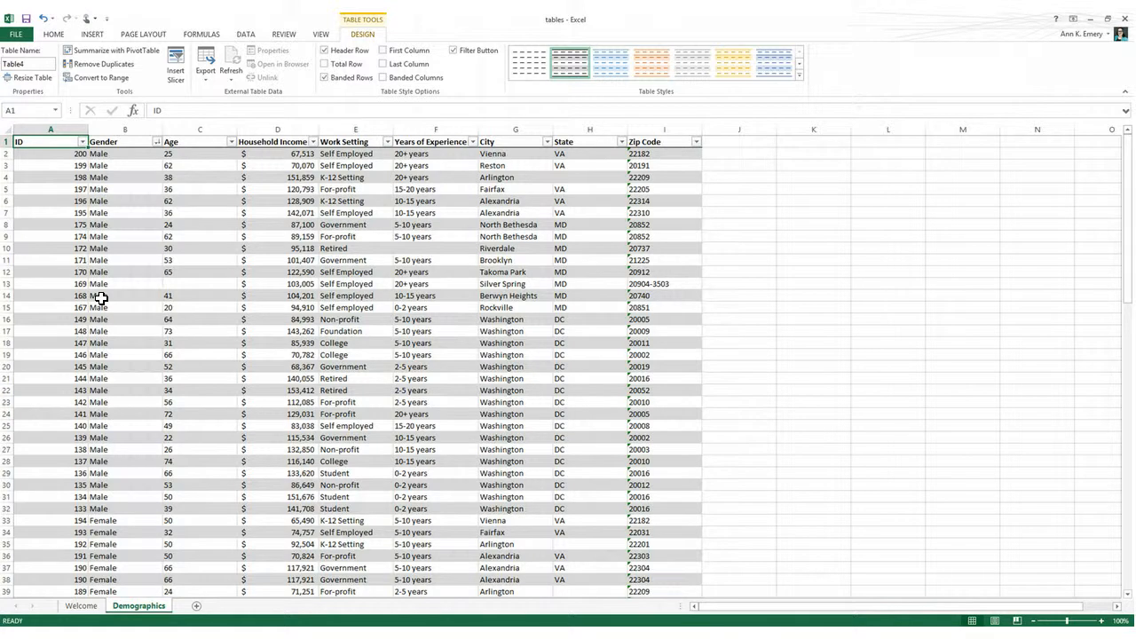
{"action": "mouse_move", "coordinate": [259, 298]}
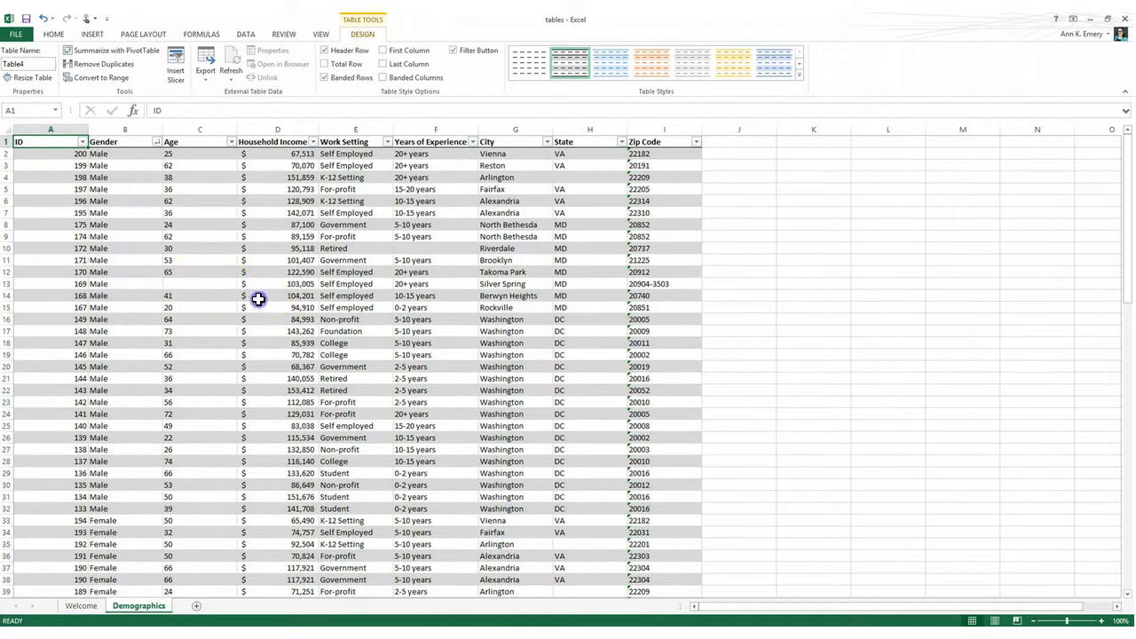
Add a Total row to the table, showing a count of 101 under Zip Code
{"action": "left_click", "coordinate": [435, 272]}
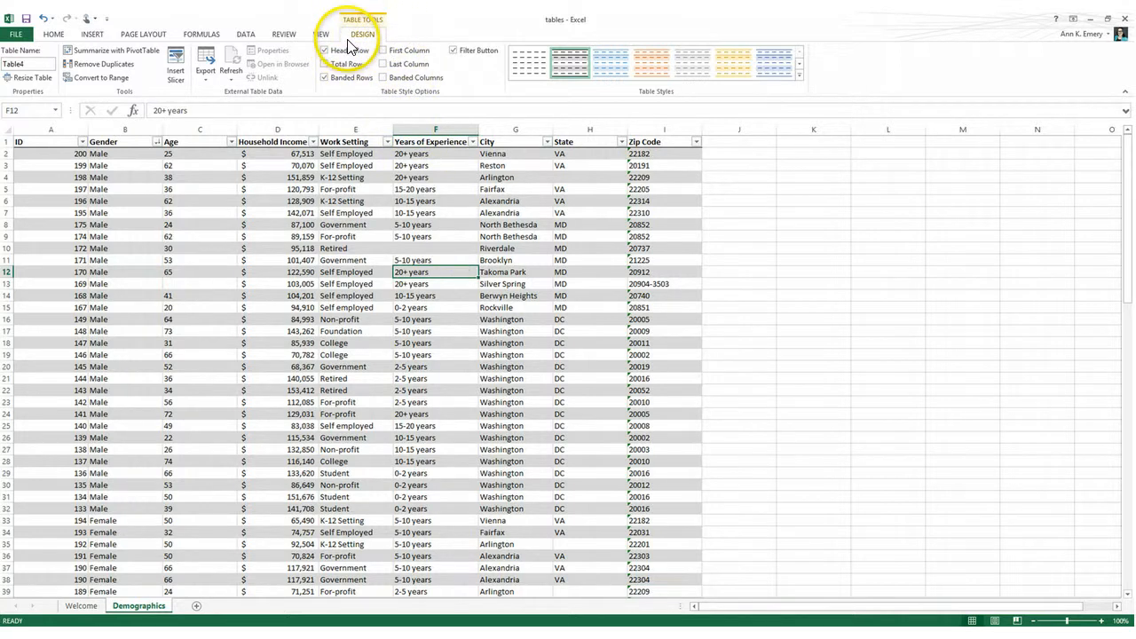
{"action": "mouse_move", "coordinate": [326, 64]}
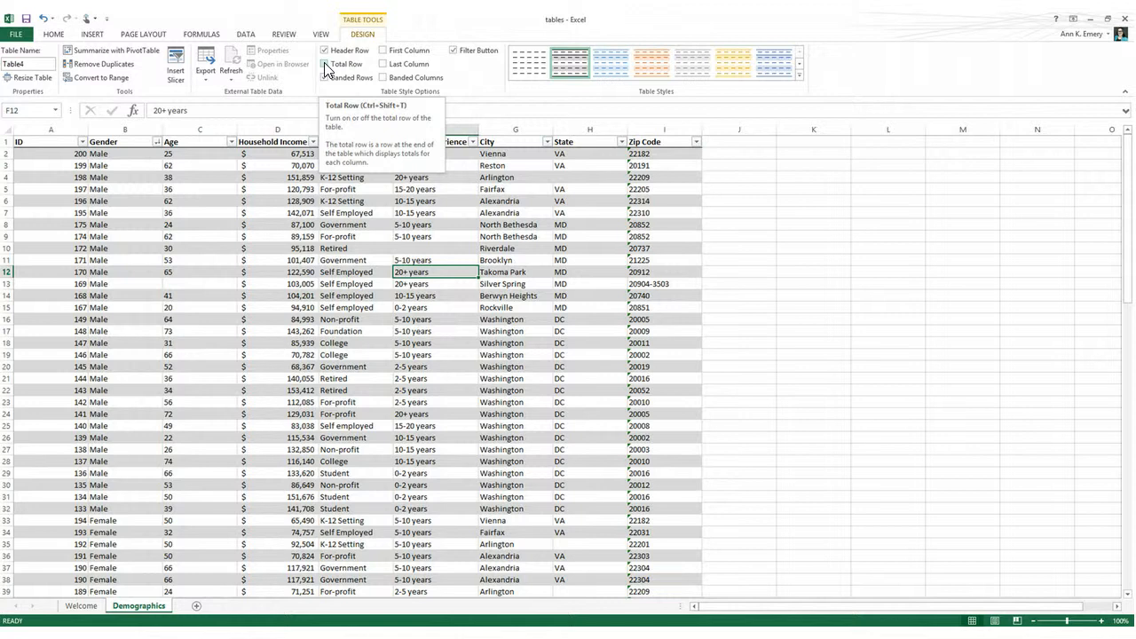
{"action": "left_click", "coordinate": [326, 64]}
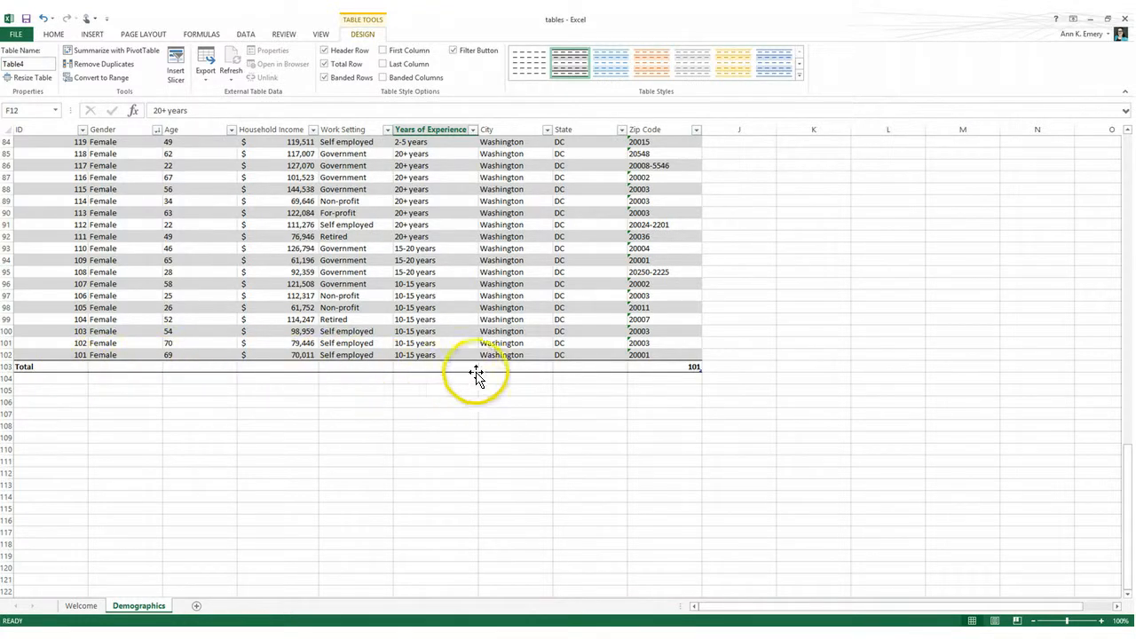
{"action": "mouse_move", "coordinate": [211, 368]}
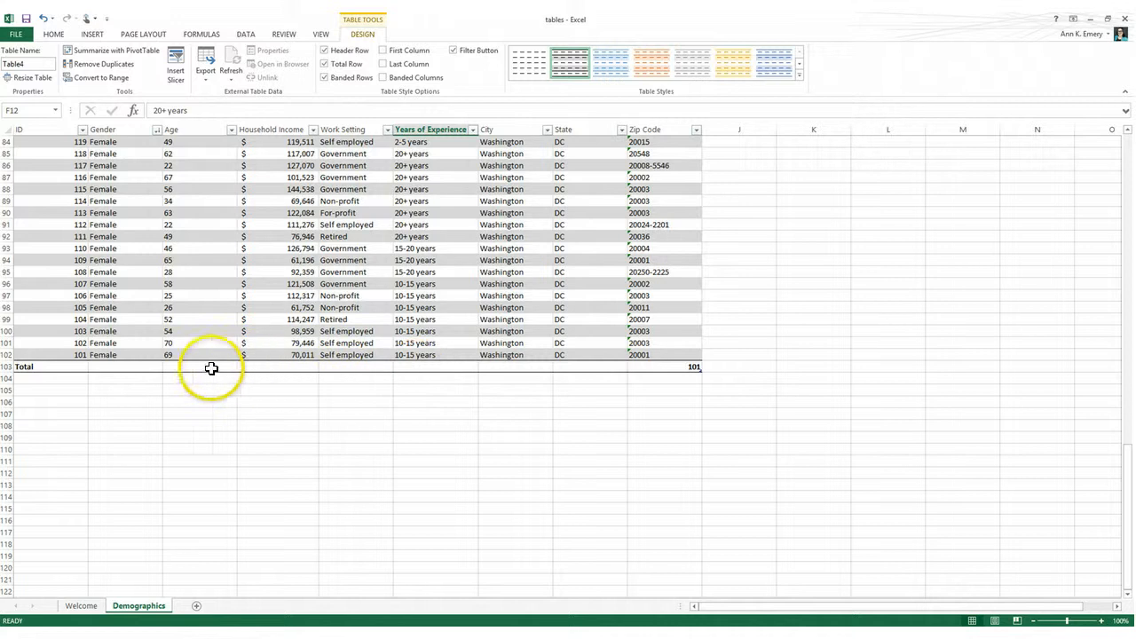
Step through the Total row cells (Gender, Age, Income, Experience, State) and return to Gender
{"action": "left_click", "coordinate": [132, 366]}
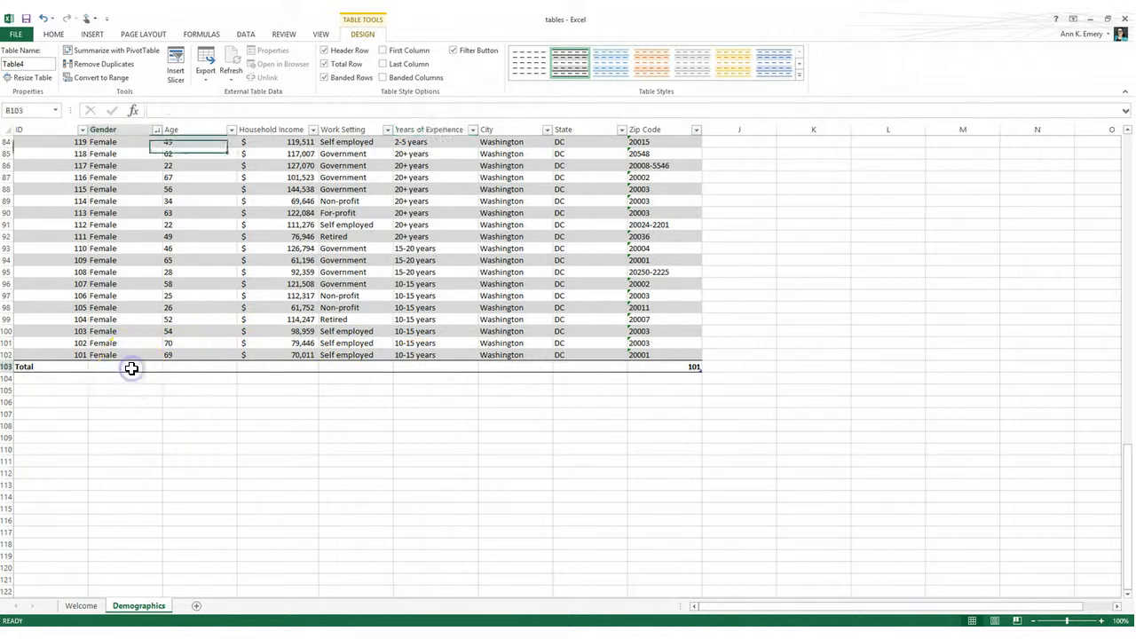
{"action": "left_click", "coordinate": [190, 366]}
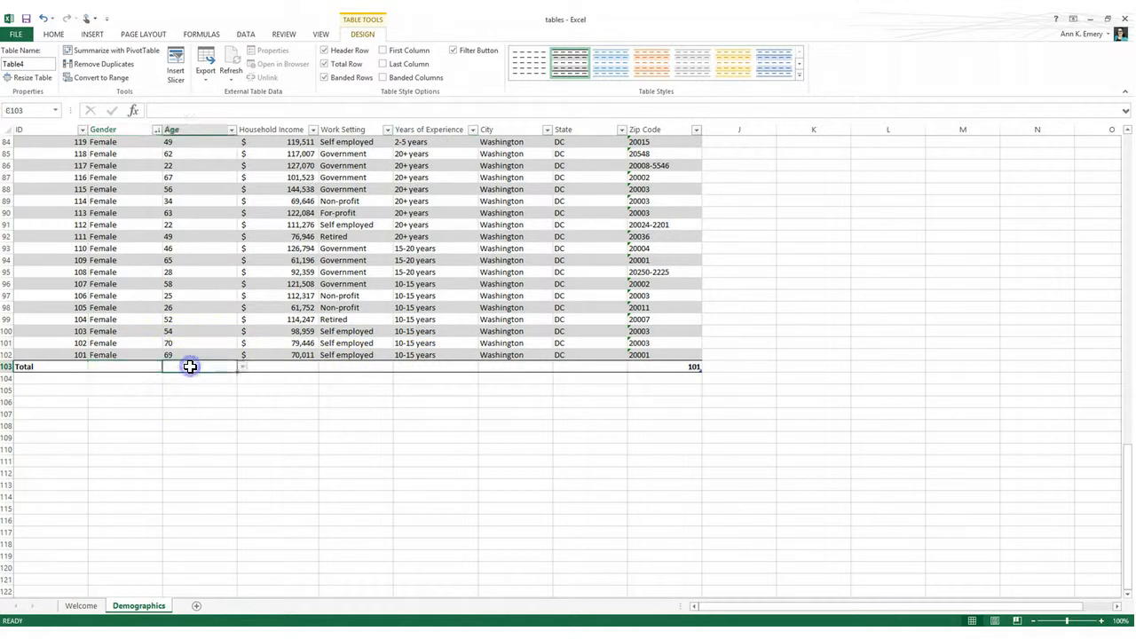
{"action": "left_click", "coordinate": [284, 366]}
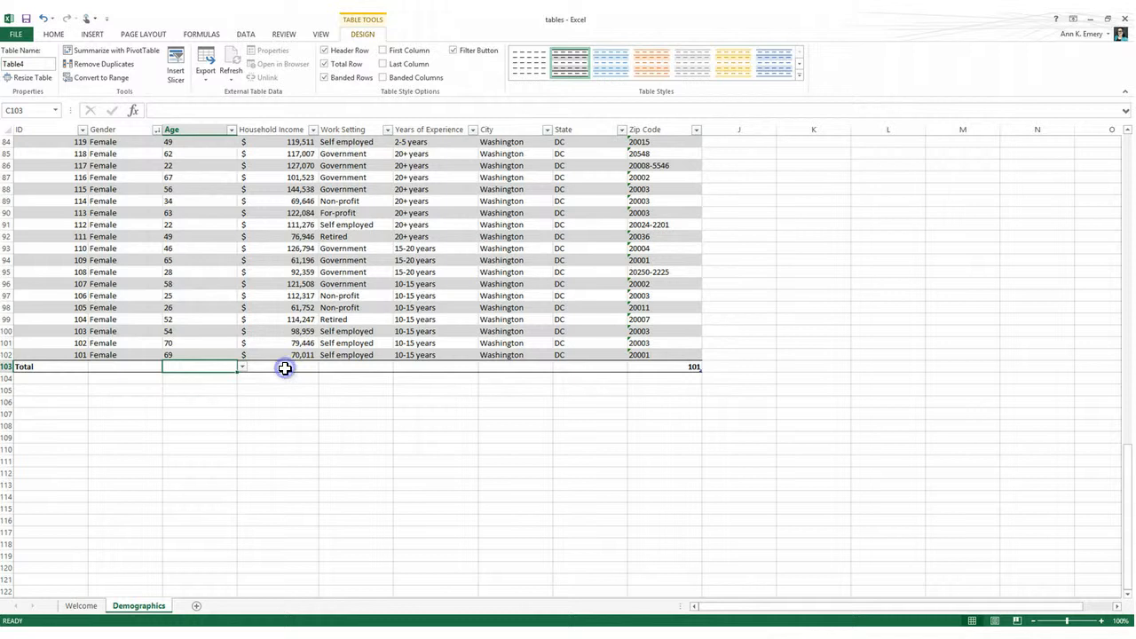
{"action": "left_click", "coordinate": [282, 366]}
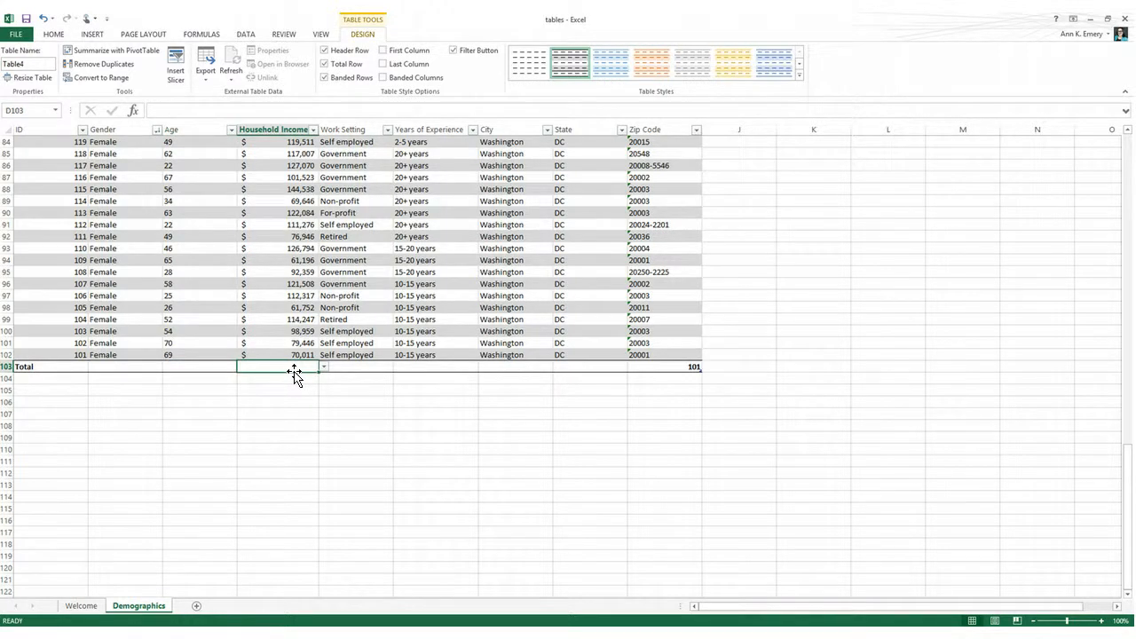
{"action": "mouse_move", "coordinate": [359, 369]}
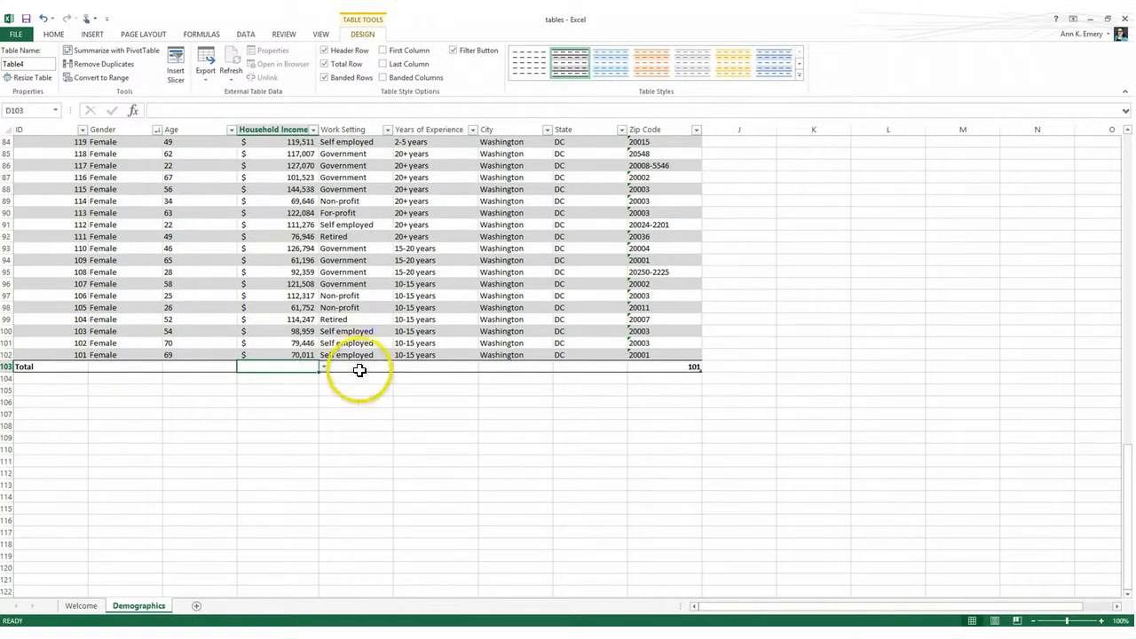
{"action": "left_click", "coordinate": [398, 366]}
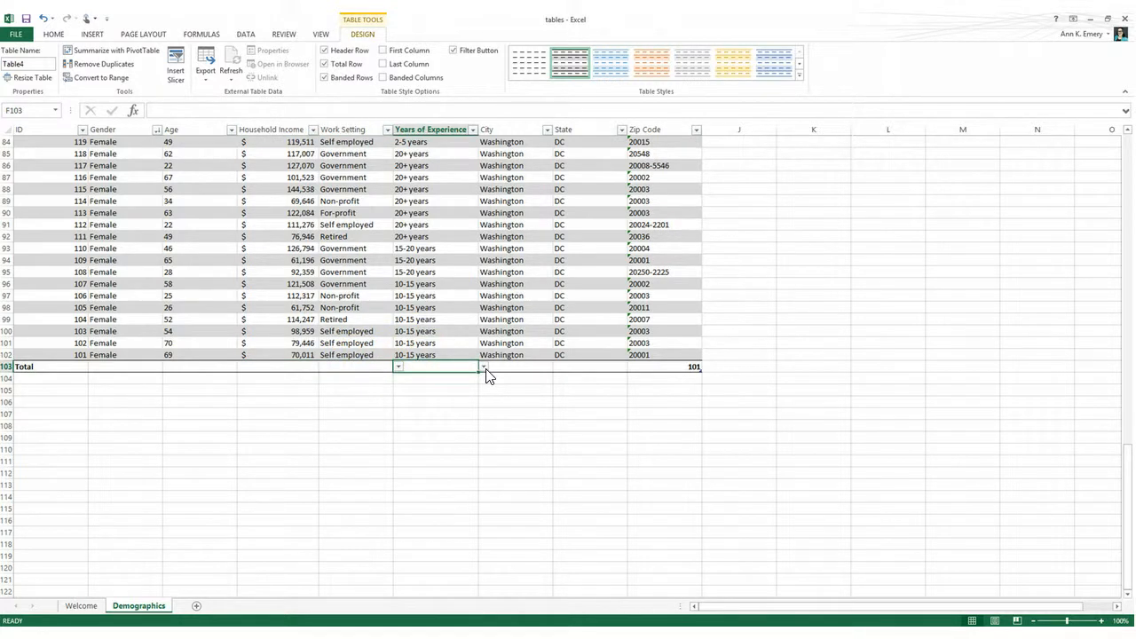
{"action": "left_click", "coordinate": [578, 366]}
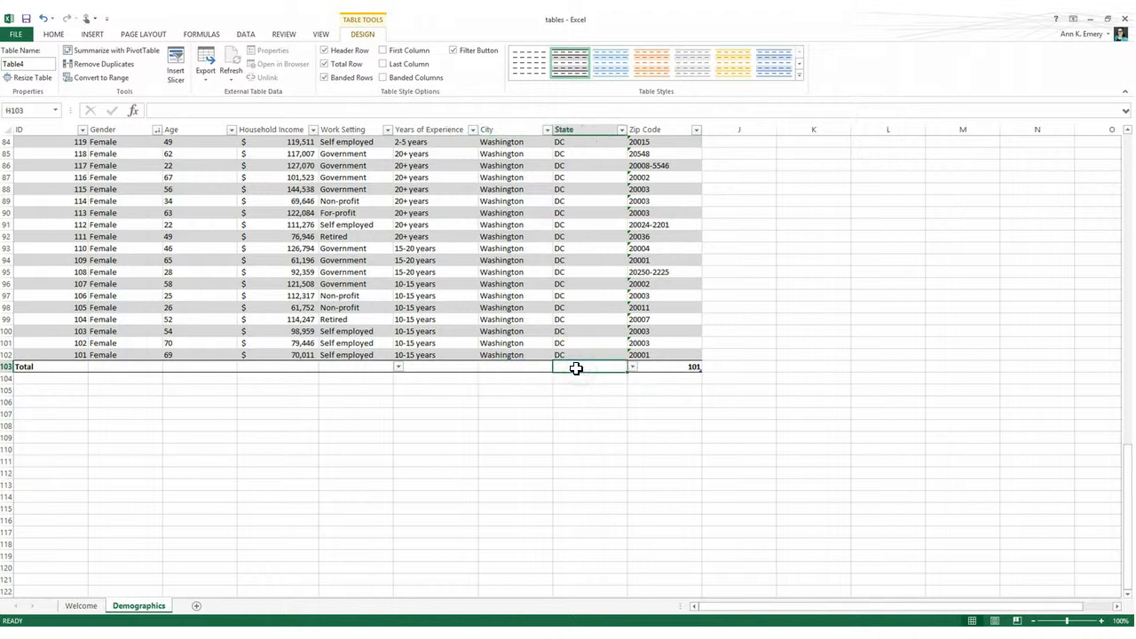
{"action": "left_click", "coordinate": [138, 366]}
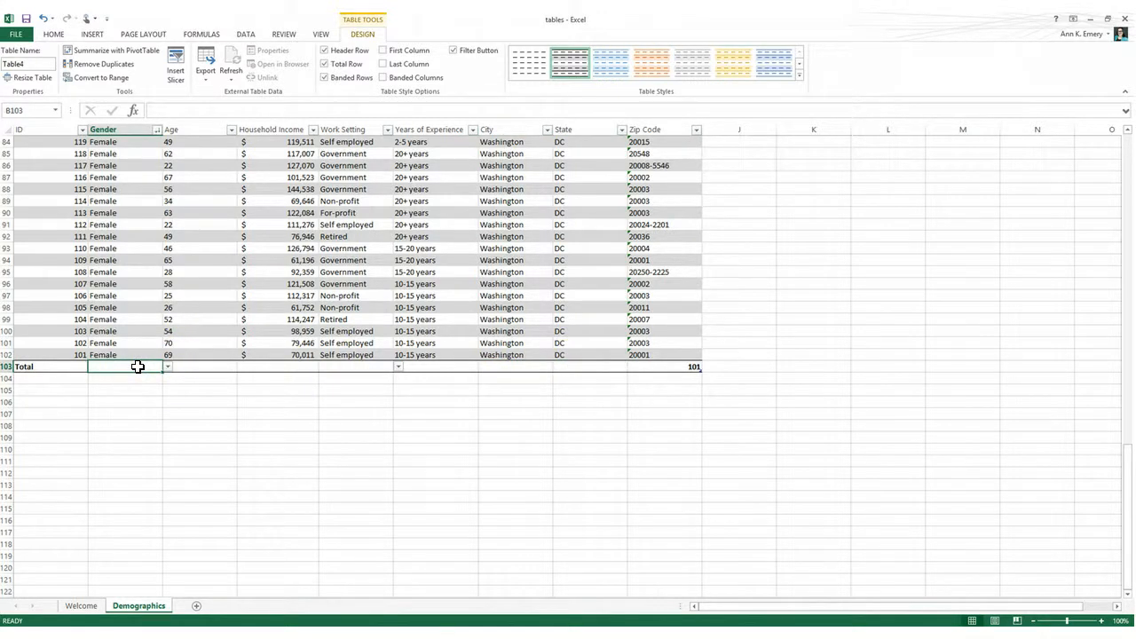
{"action": "mouse_move", "coordinate": [149, 366]}
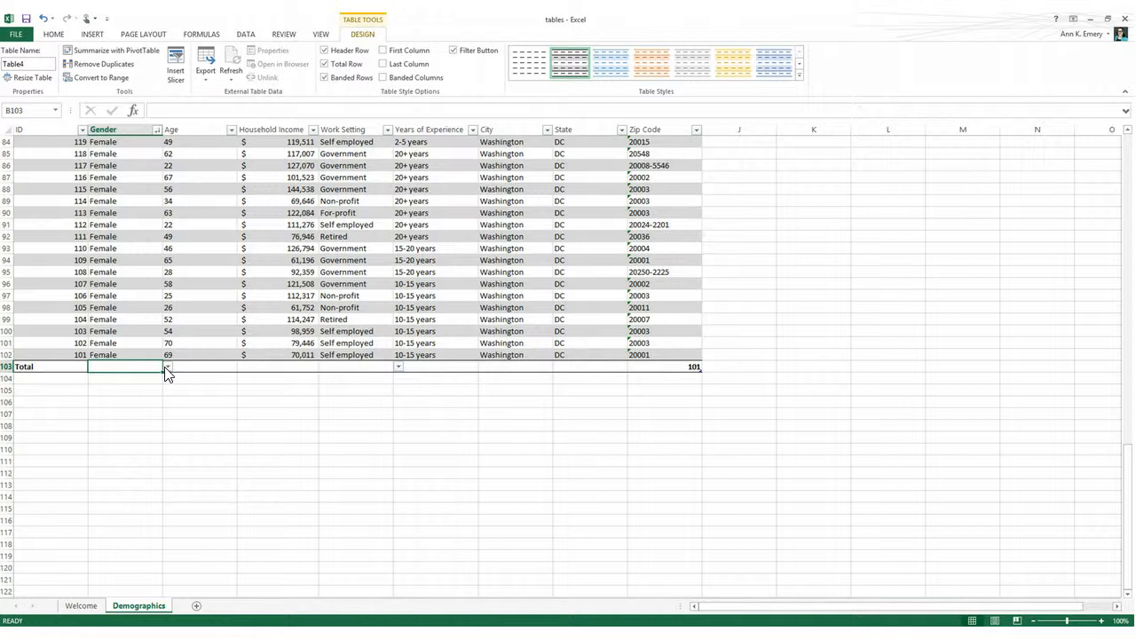
{"action": "mouse_move", "coordinate": [146, 307]}
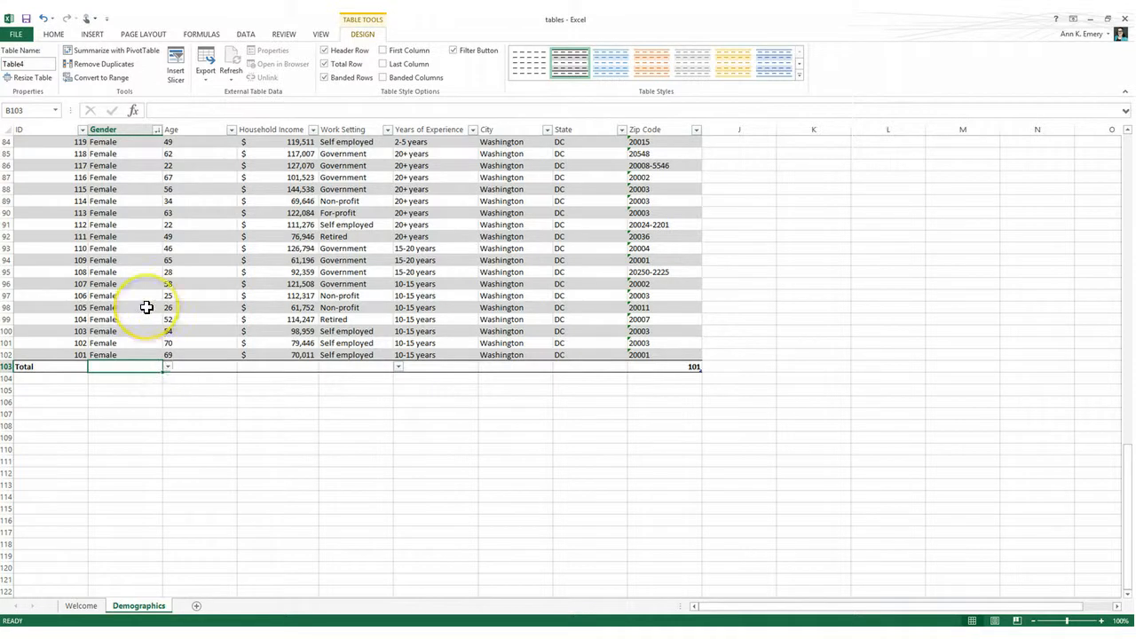
{"action": "mouse_move", "coordinate": [168, 368]}
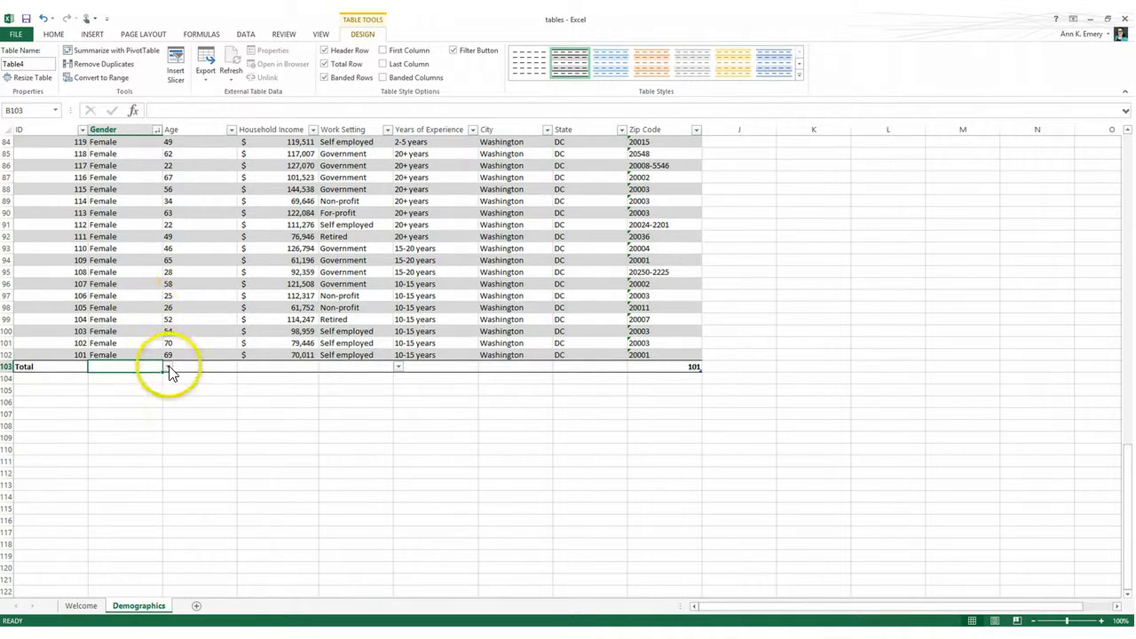
Summarize Gender in the Total row with Count, giving 101
{"action": "left_click", "coordinate": [166, 366]}
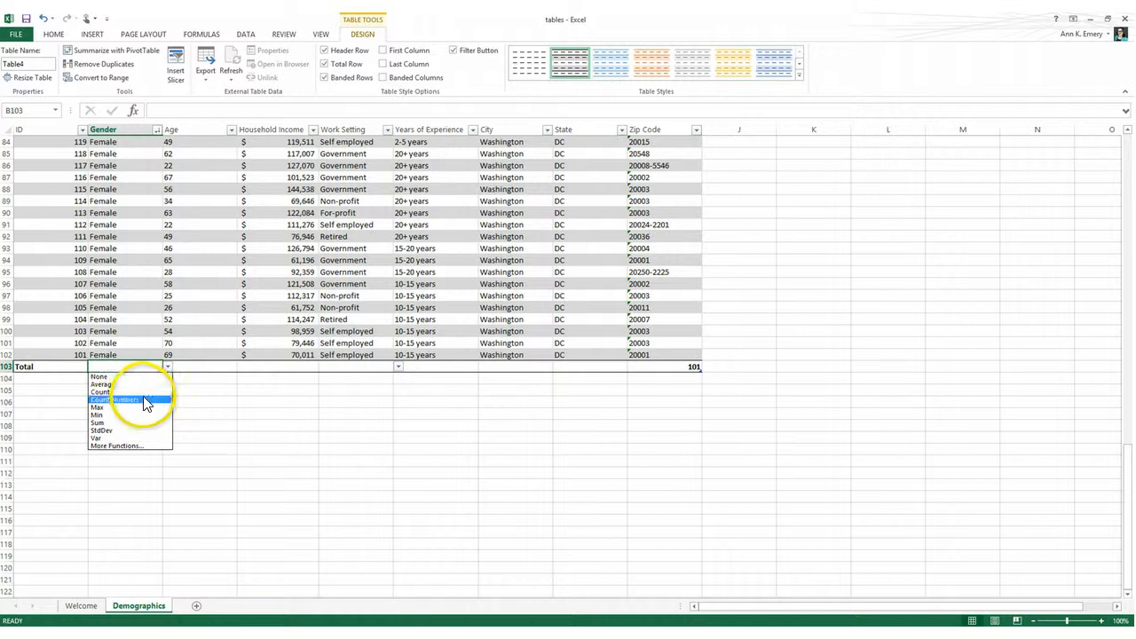
{"action": "left_click", "coordinate": [115, 399]}
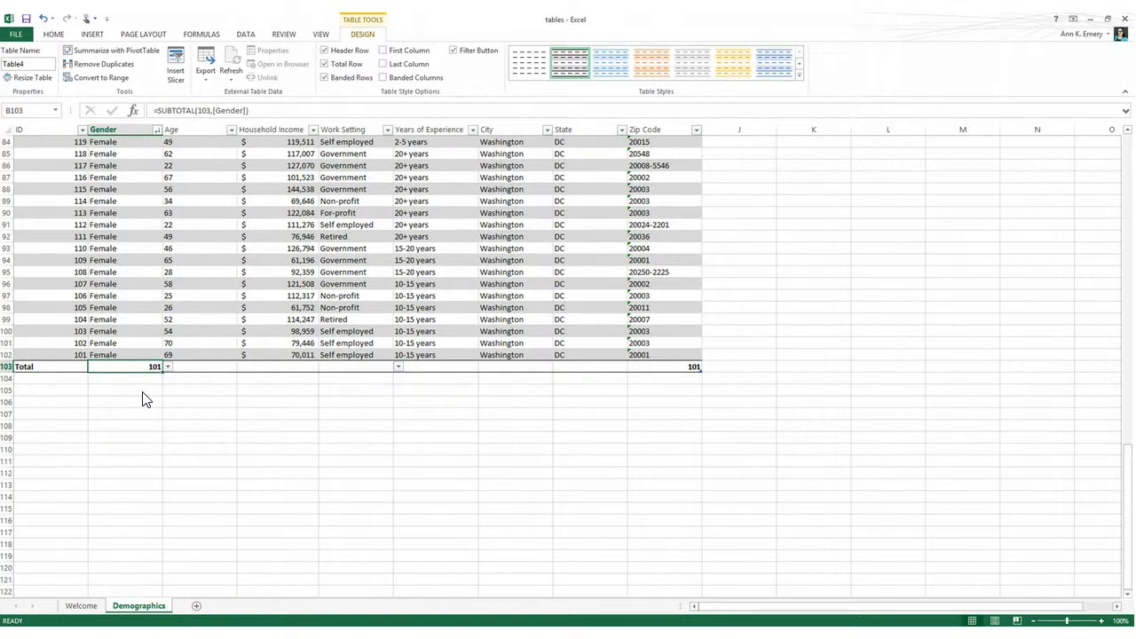
{"action": "left_click", "coordinate": [245, 366]}
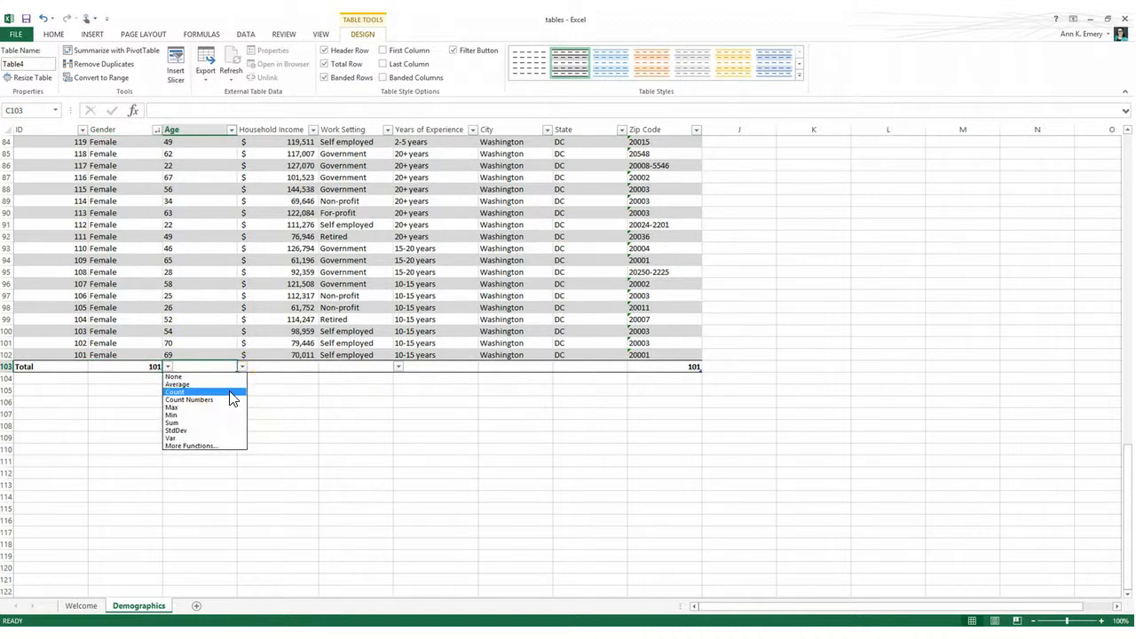
Try Average and Max for the Age total, then settle on StdDev
{"action": "left_click", "coordinate": [174, 393]}
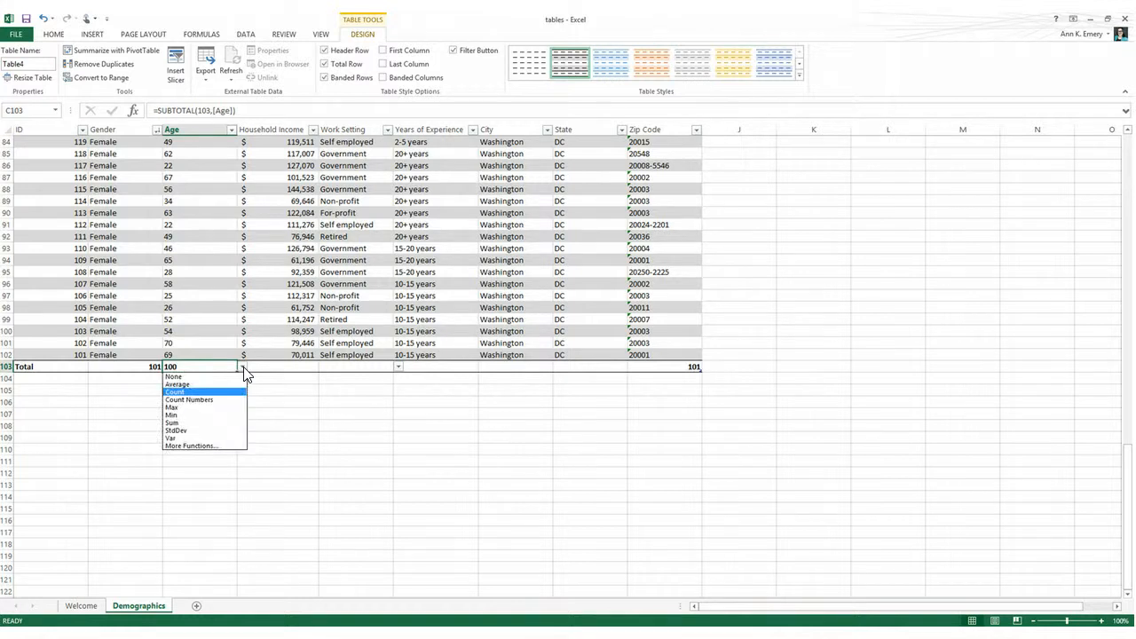
{"action": "left_click", "coordinate": [174, 393]}
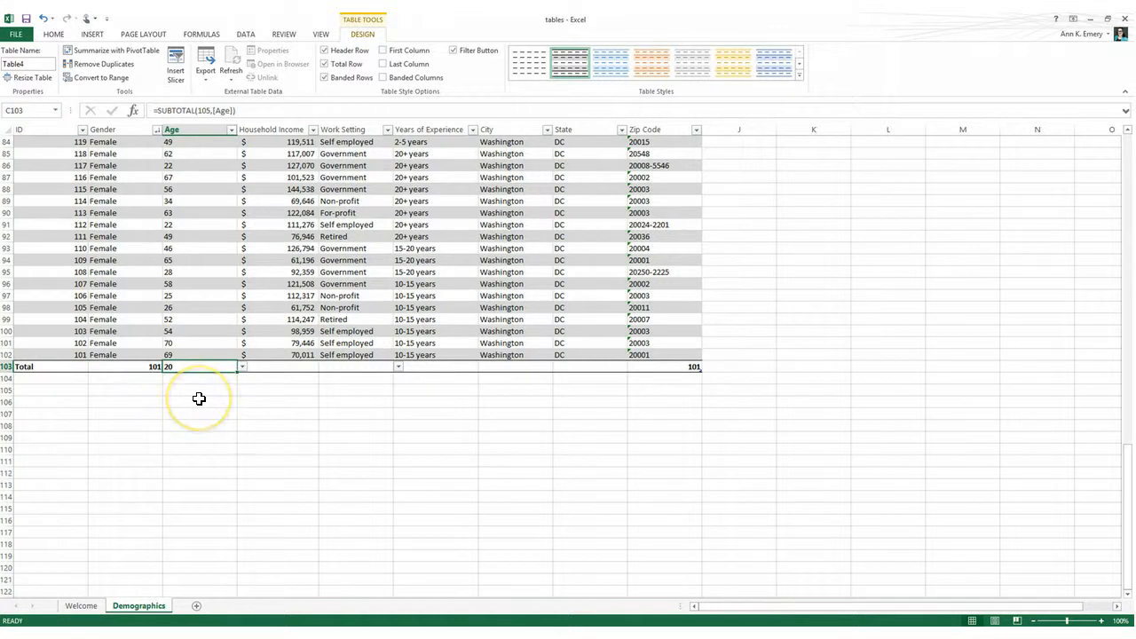
{"action": "mouse_move", "coordinate": [245, 371]}
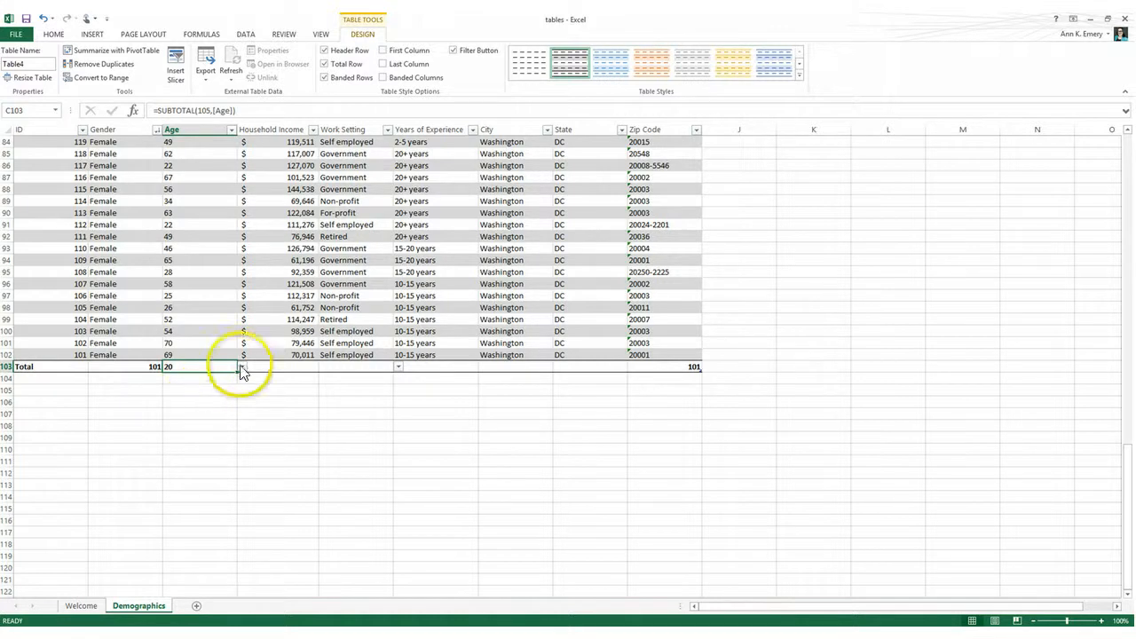
{"action": "left_click", "coordinate": [241, 366]}
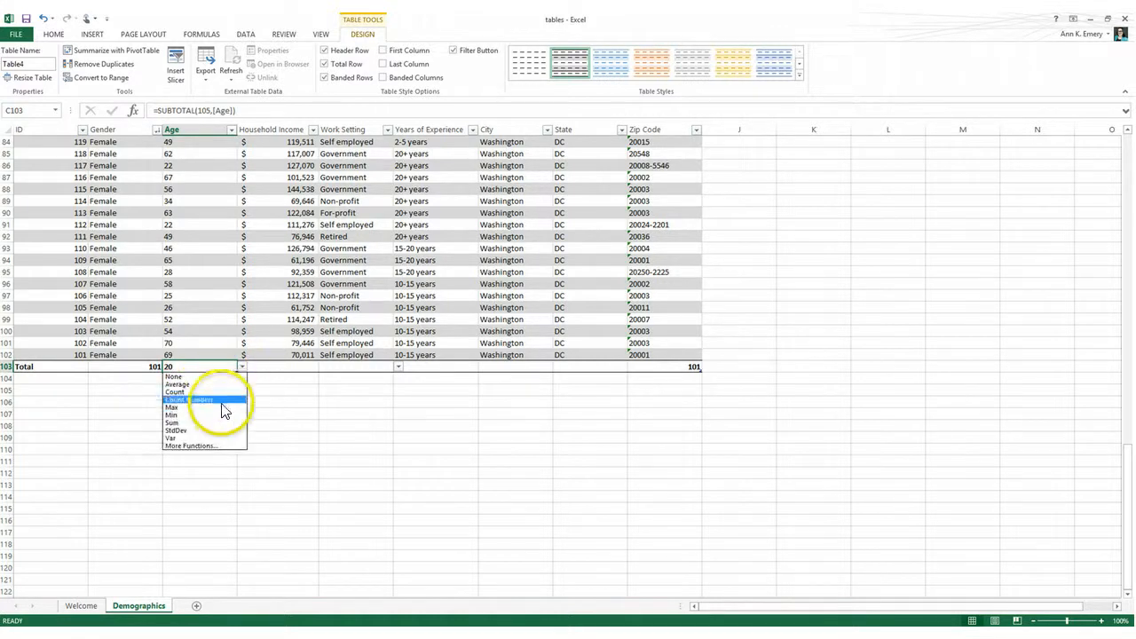
{"action": "left_click", "coordinate": [194, 399]}
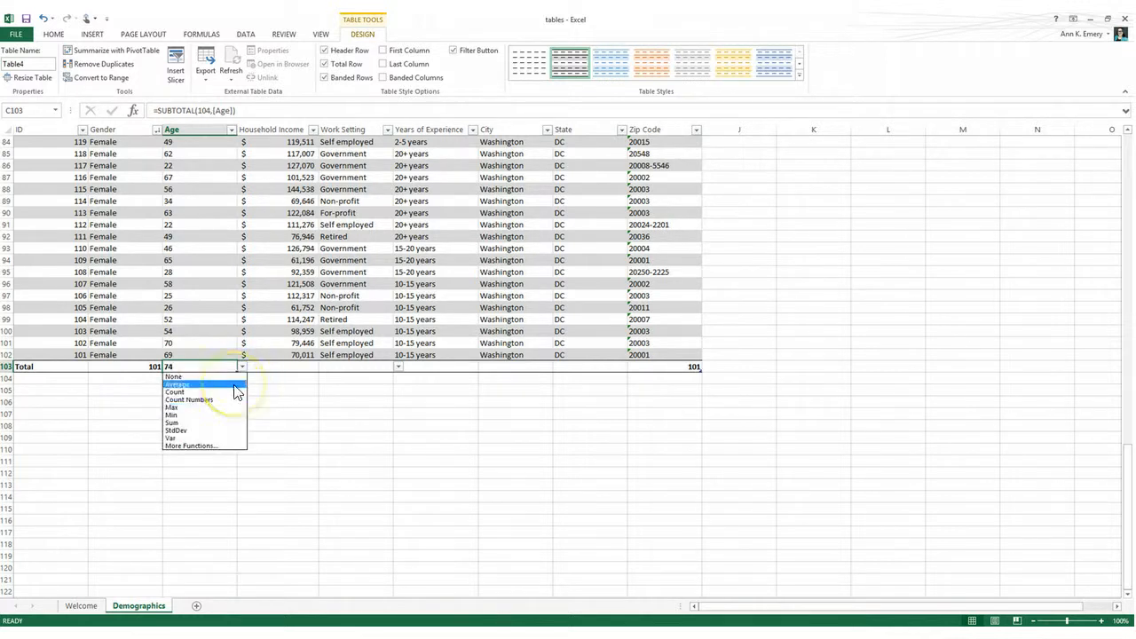
{"action": "left_click", "coordinate": [177, 383]}
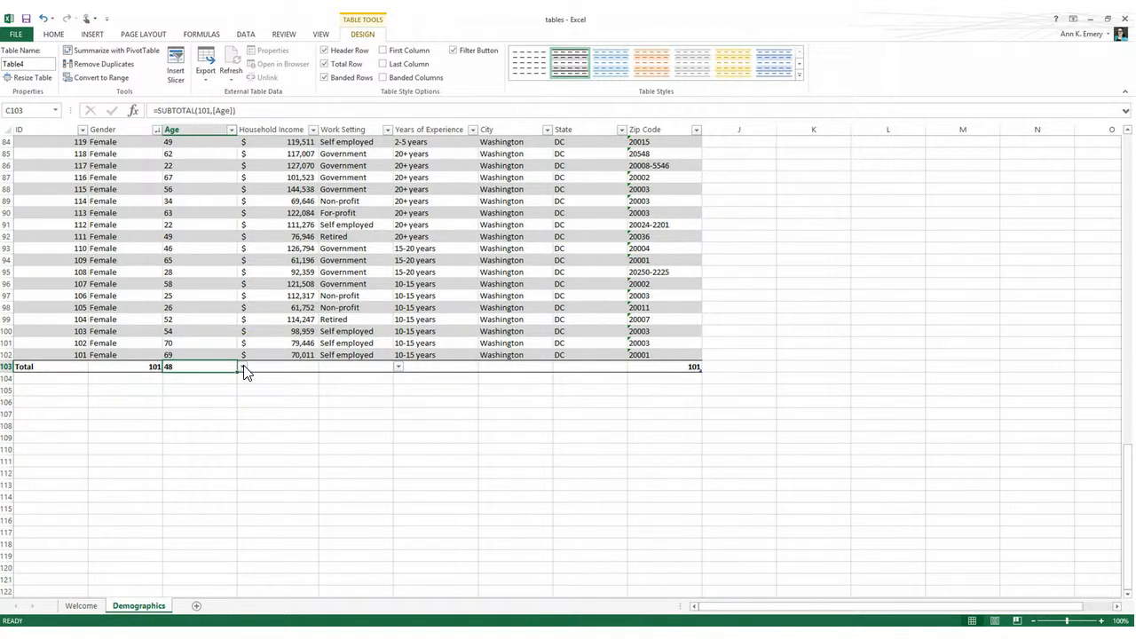
{"action": "left_click", "coordinate": [241, 366]}
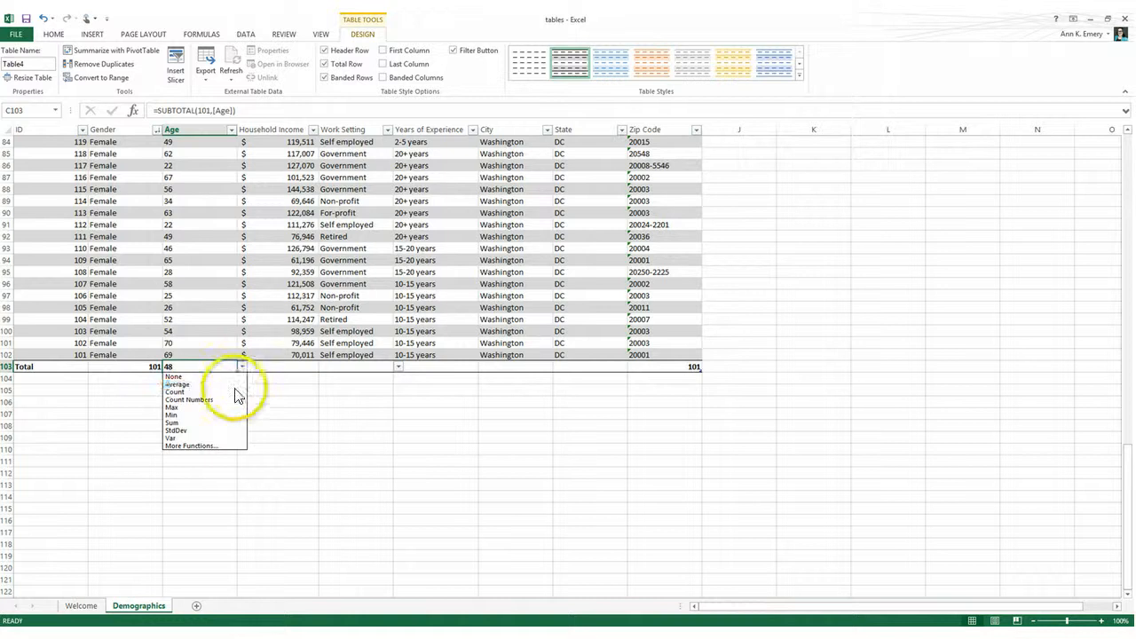
{"action": "mouse_move", "coordinate": [224, 432]}
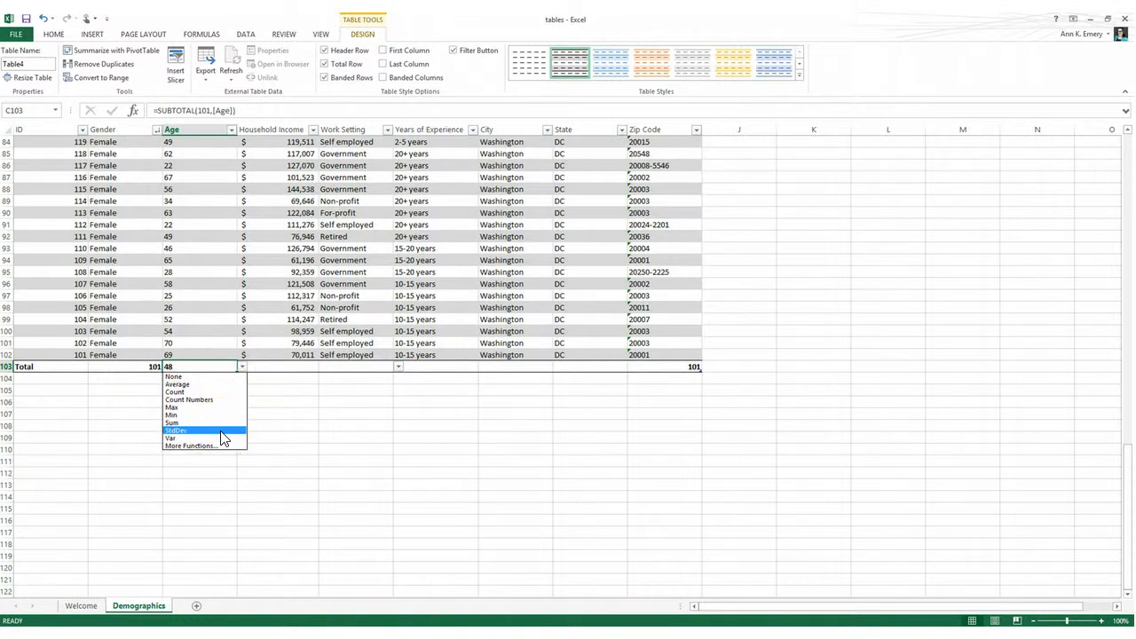
{"action": "left_click", "coordinate": [177, 431]}
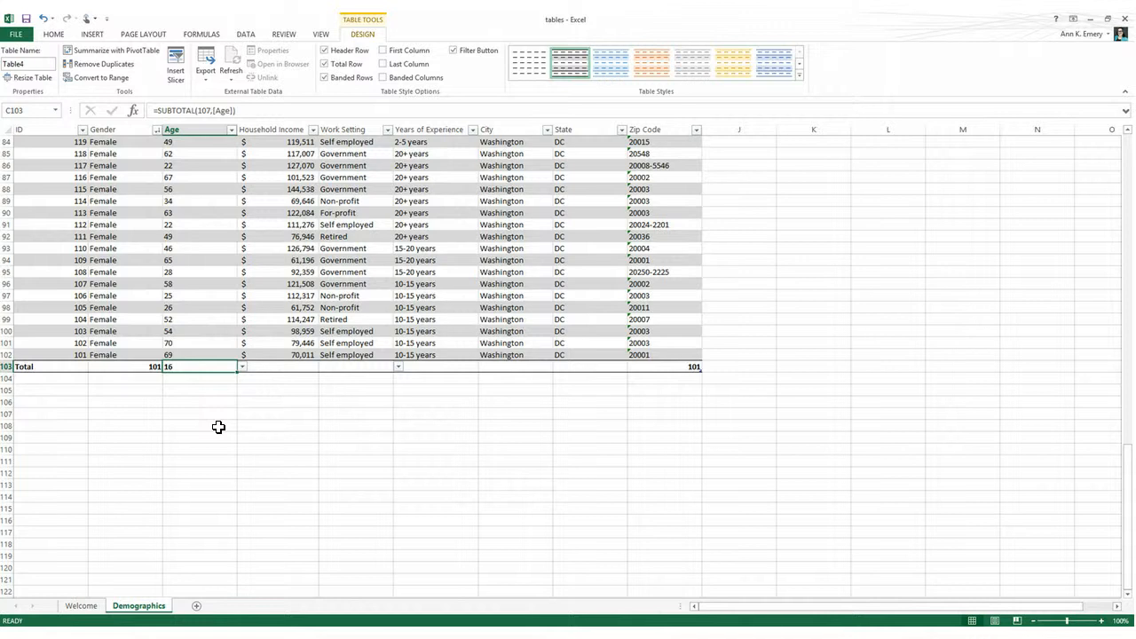
Glance at the Household Income total's function list, then return to the Welcome sheet
{"action": "left_click", "coordinate": [293, 366]}
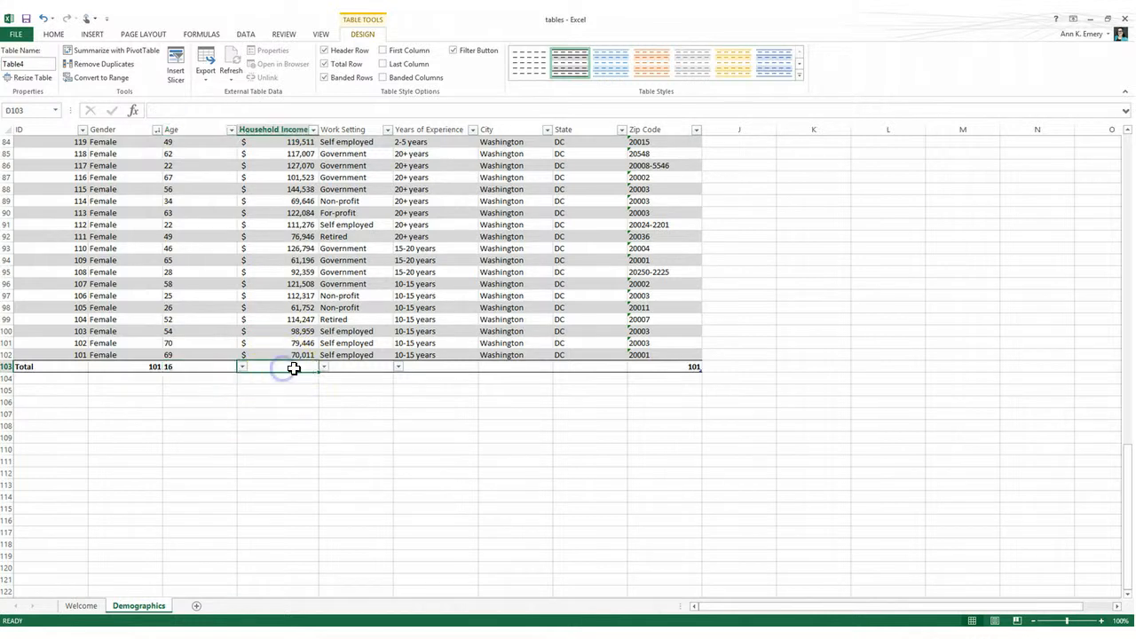
{"action": "left_click", "coordinate": [323, 366]}
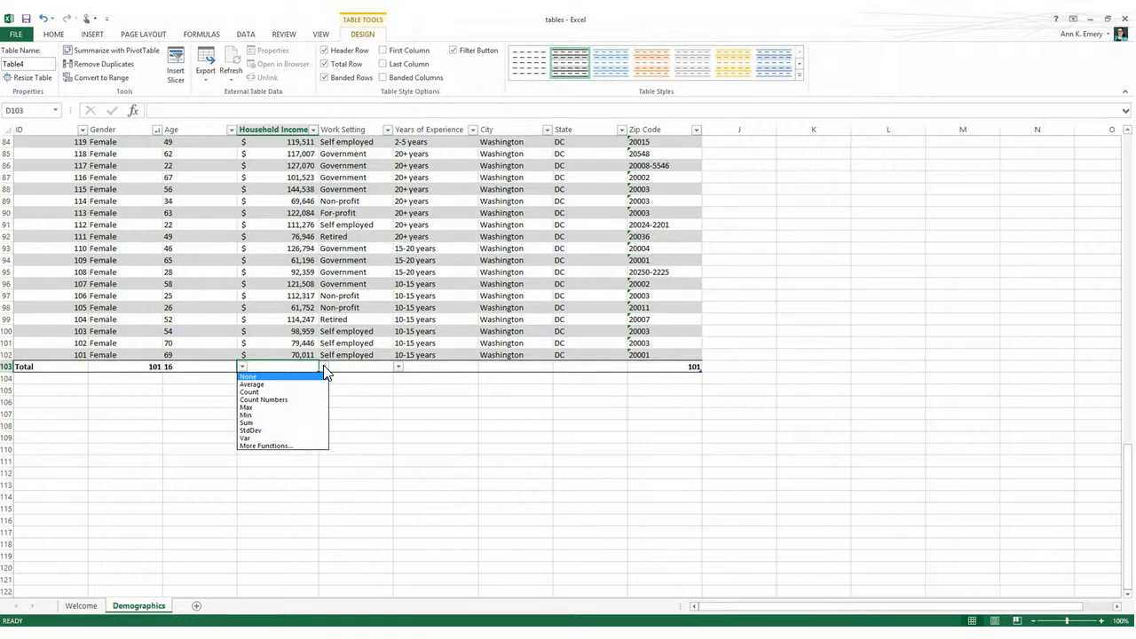
{"action": "mouse_move", "coordinate": [245, 407]}
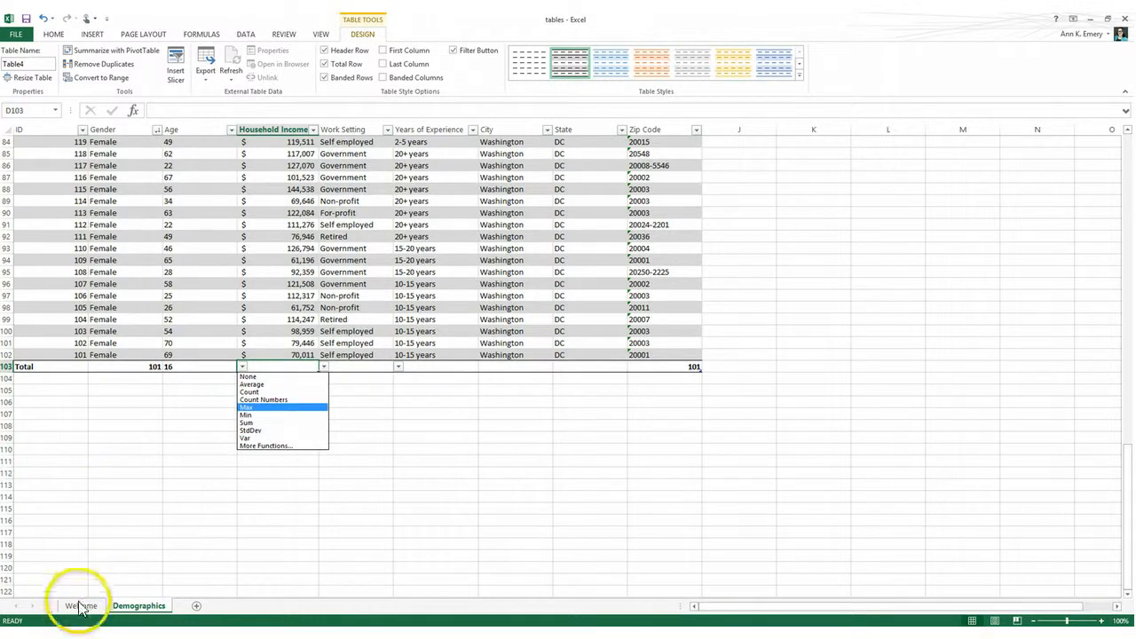
{"action": "left_click", "coordinate": [82, 605]}
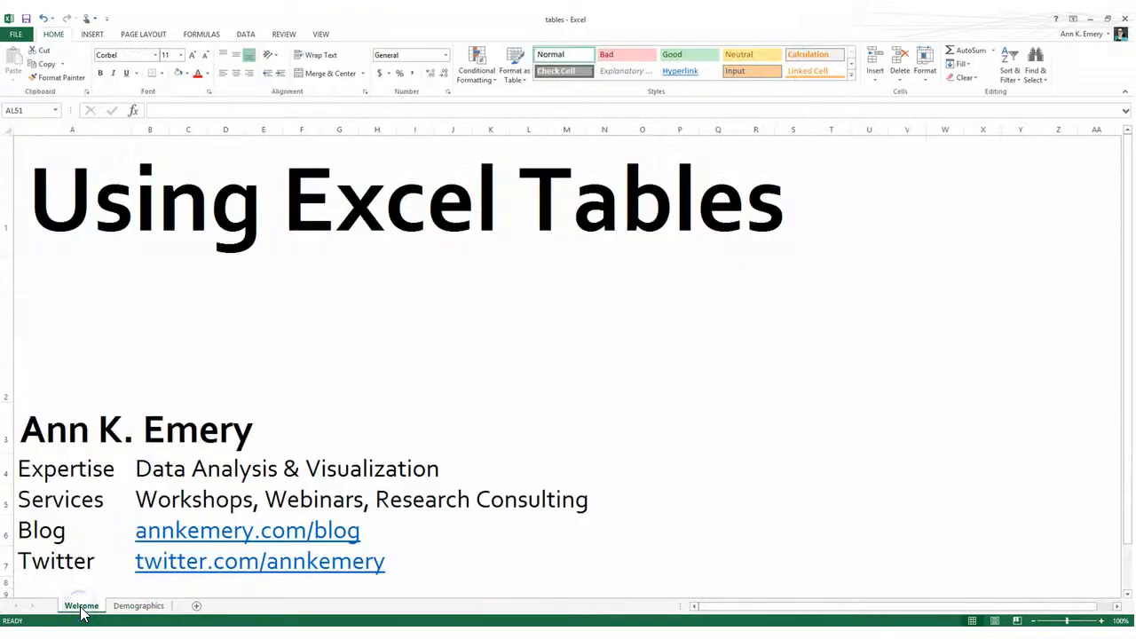